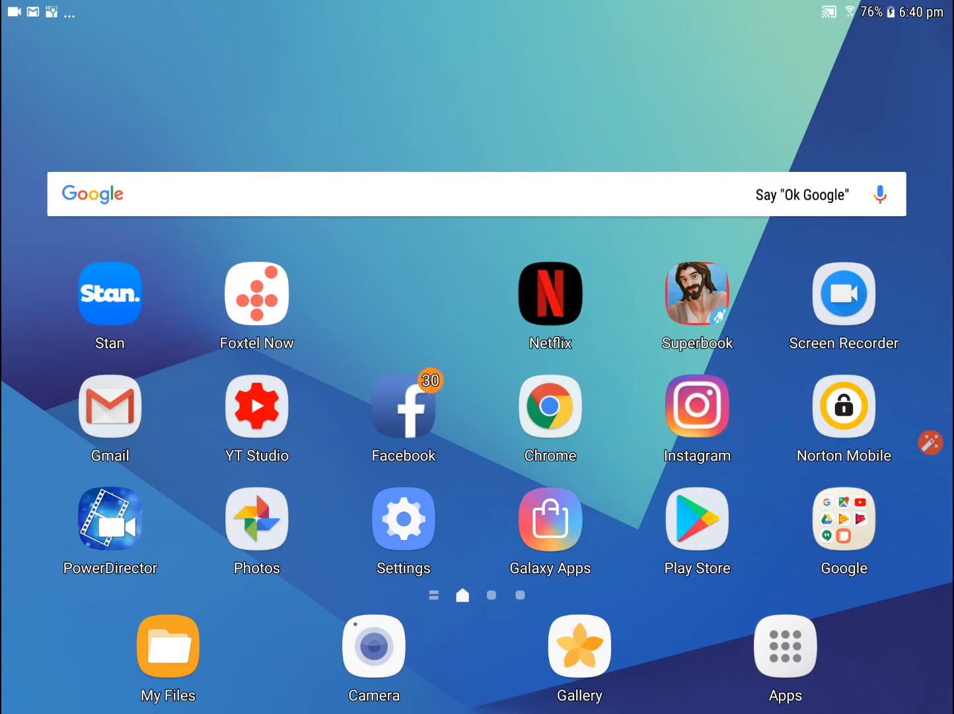
# Step: Open the tablet's Settings app and go to the Advanced features page
pyautogui.moveTo(475, 7); pyautogui.dragTo(476, 99)
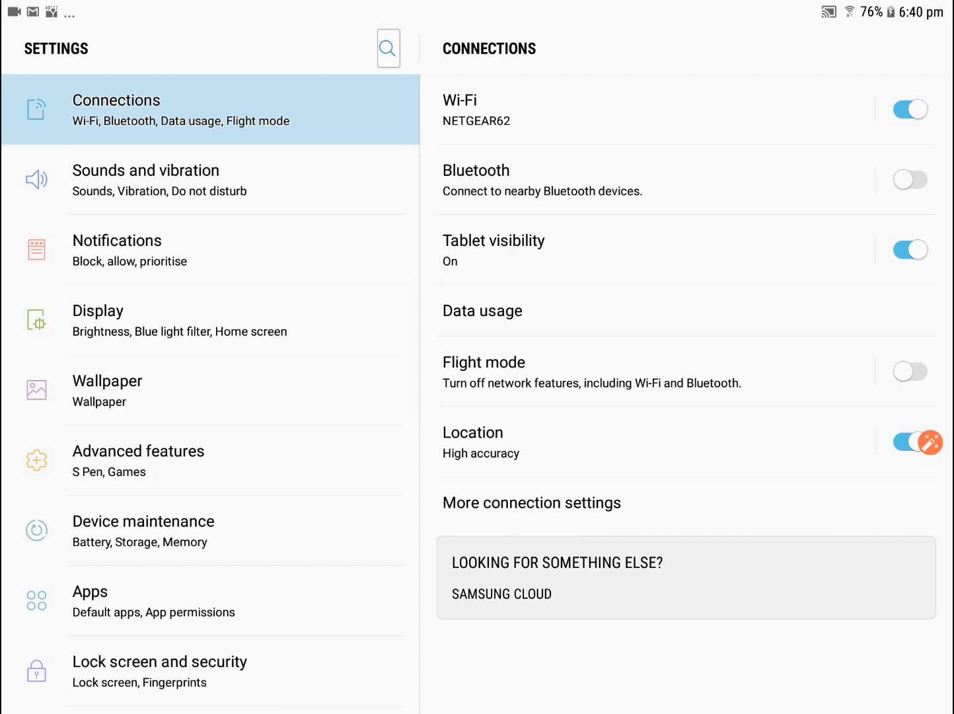
pyautogui.click(139, 459)
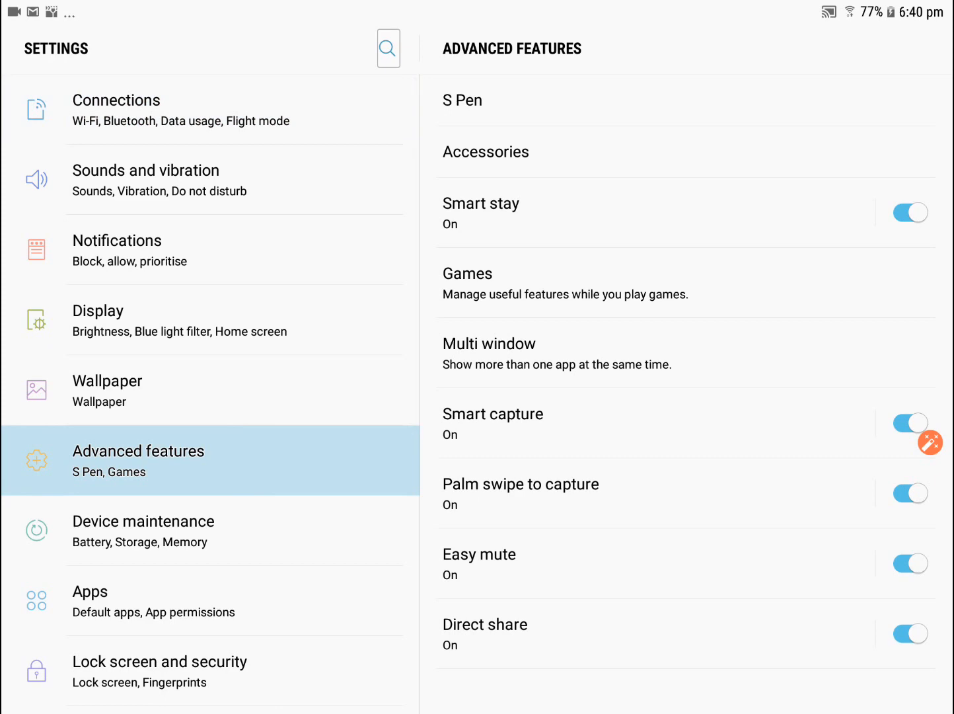
# Step: In S Pen > Air command, toggle Floating icon off and back on, then return to S Pen
pyautogui.click(463, 100)
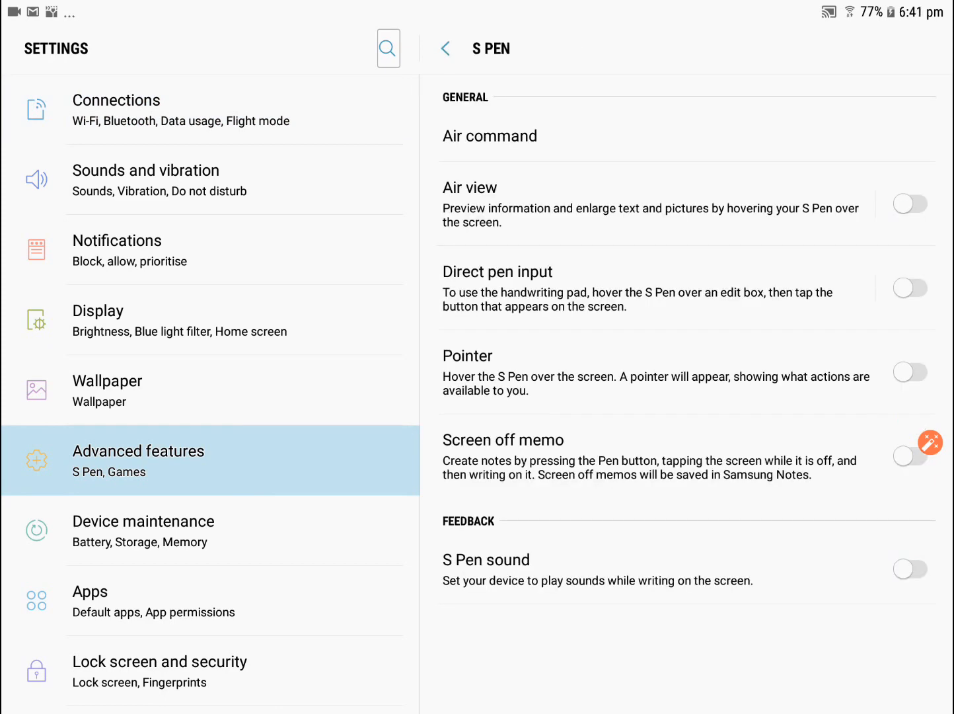
pyautogui.click(489, 136)
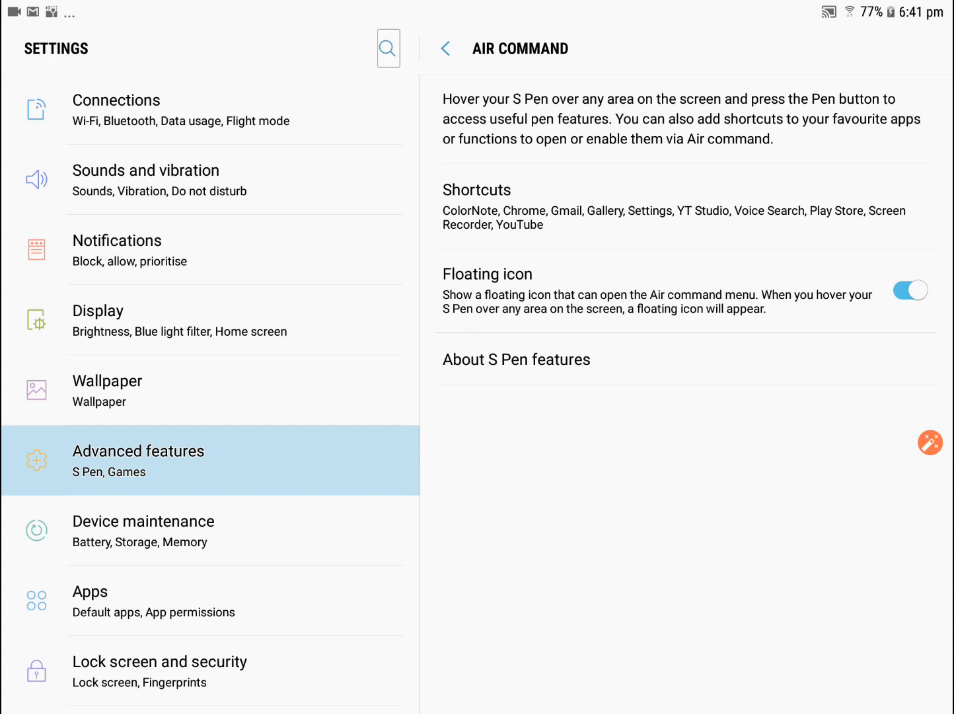
pyautogui.click(910, 289)
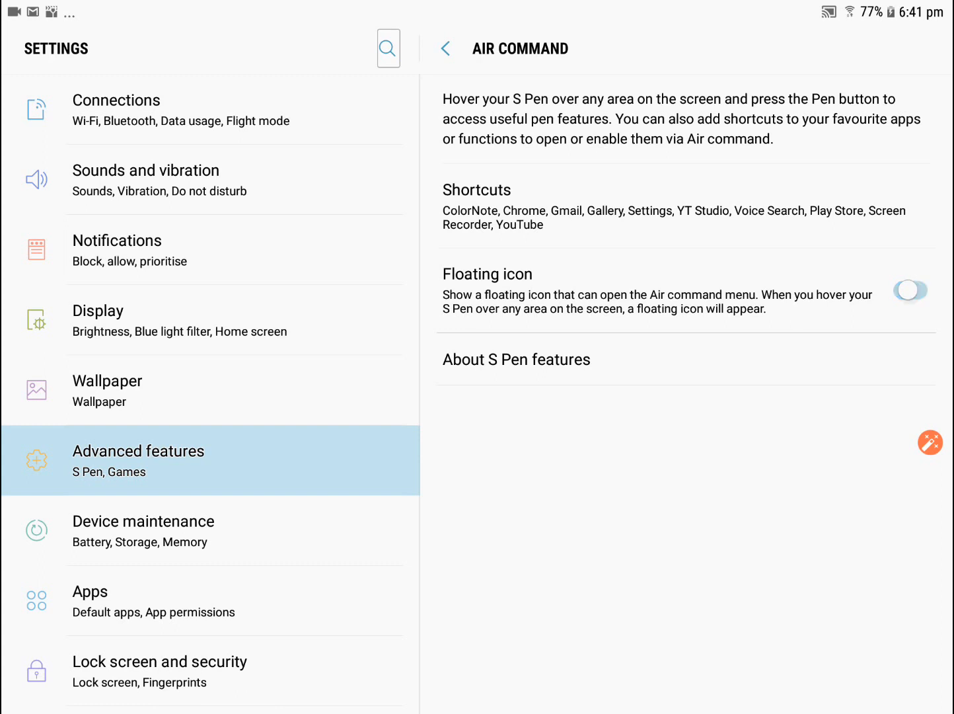
pyautogui.click(910, 289)
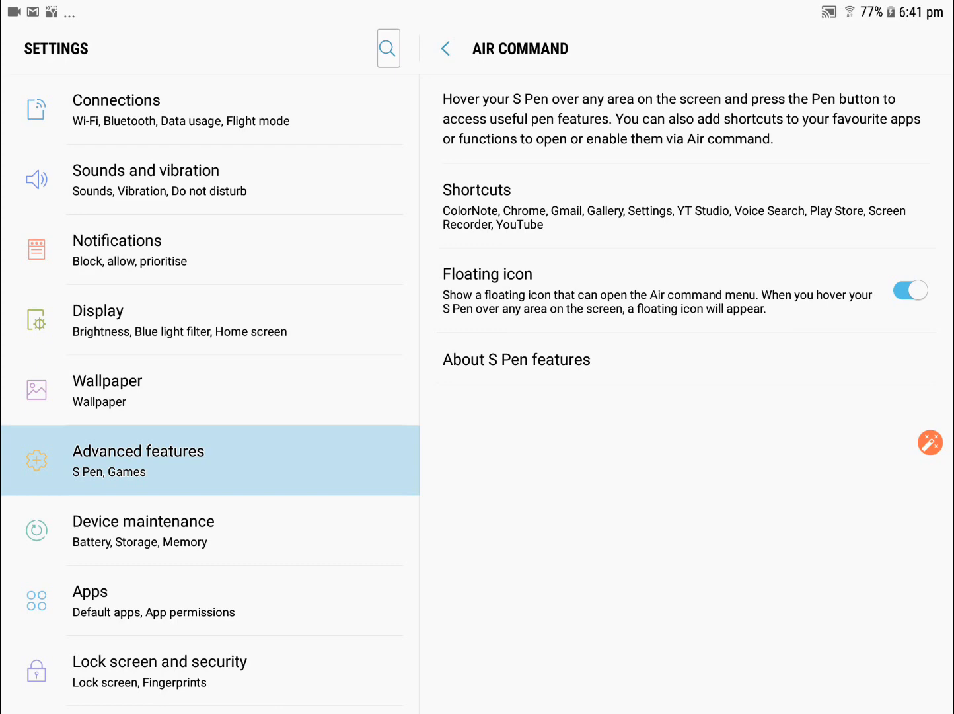
pyautogui.click(446, 48)
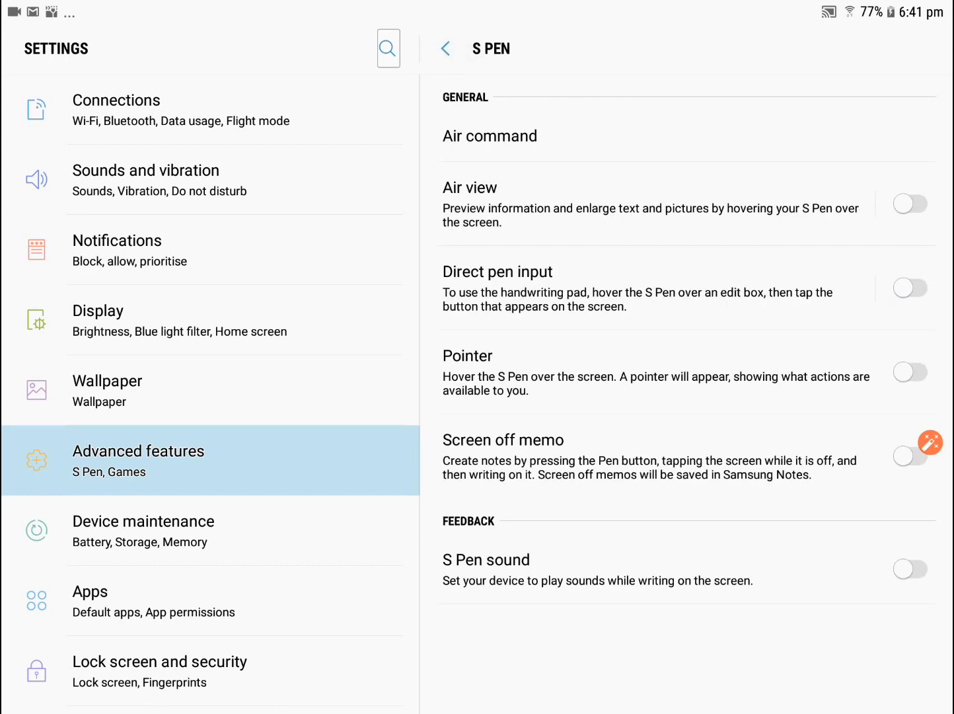
# Step: Switch on the Air view, Direct pen input, Pointer and S Pen sound toggles, then go home
pyautogui.click(910, 203)
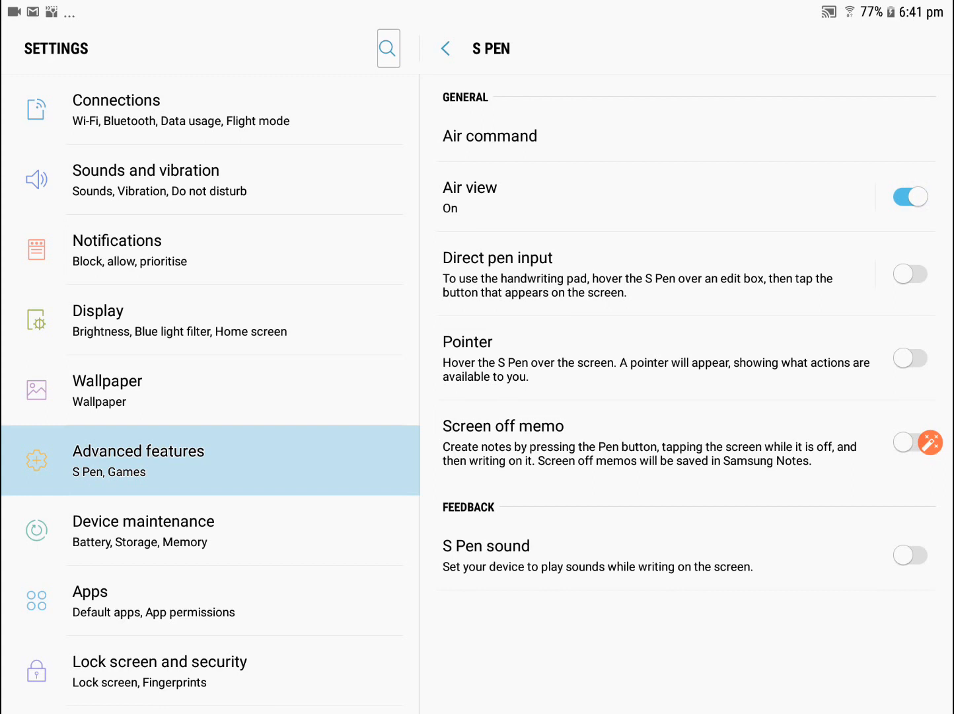
pyautogui.click(910, 273)
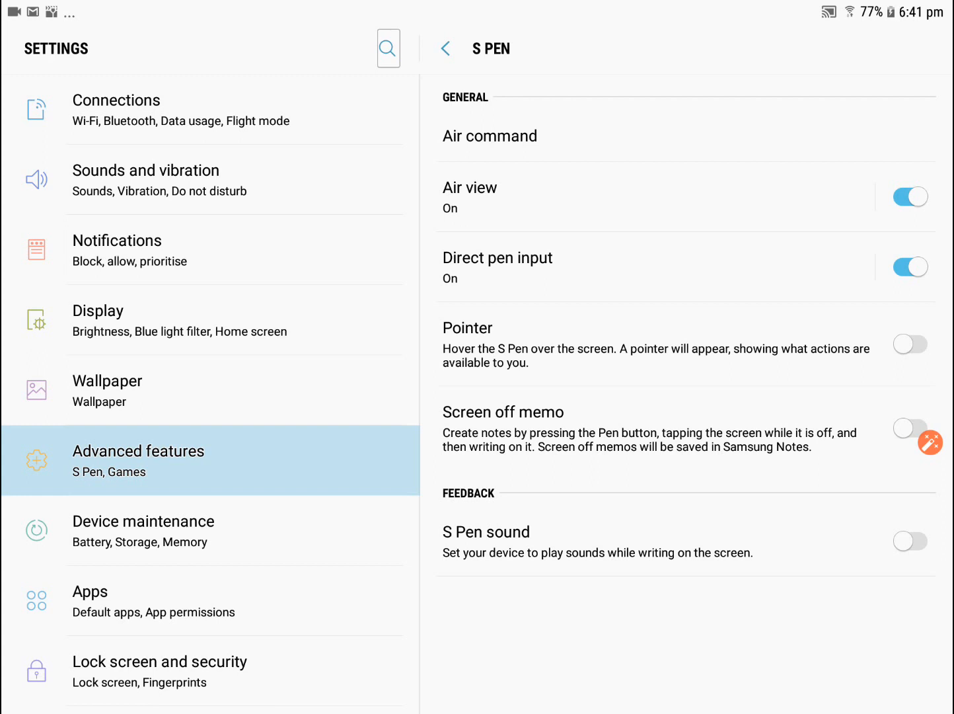
pyautogui.click(909, 344)
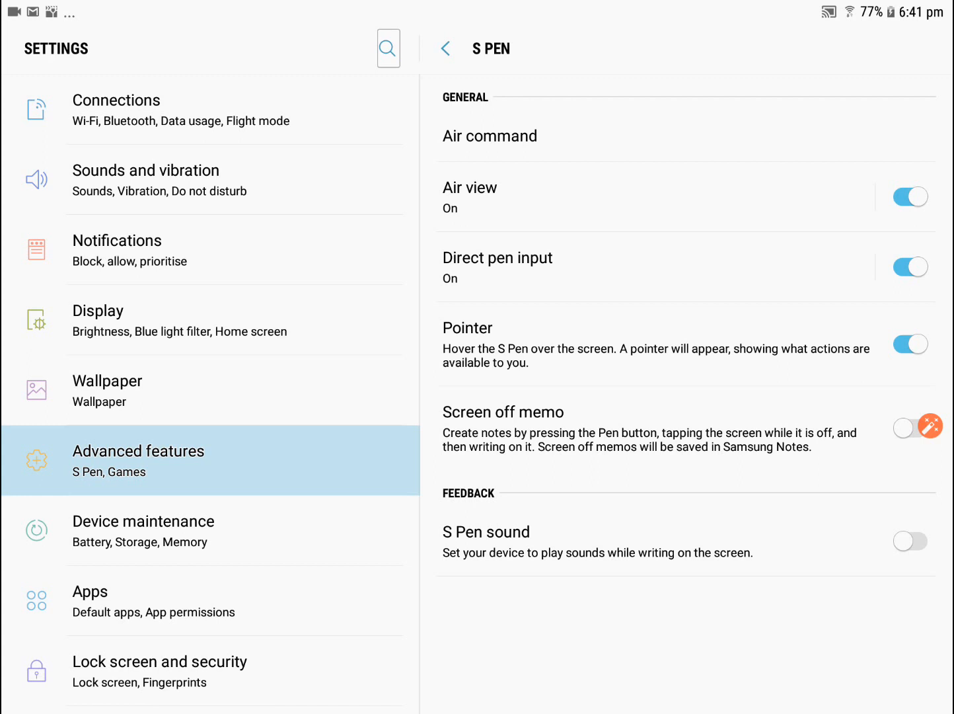
pyautogui.click(909, 541)
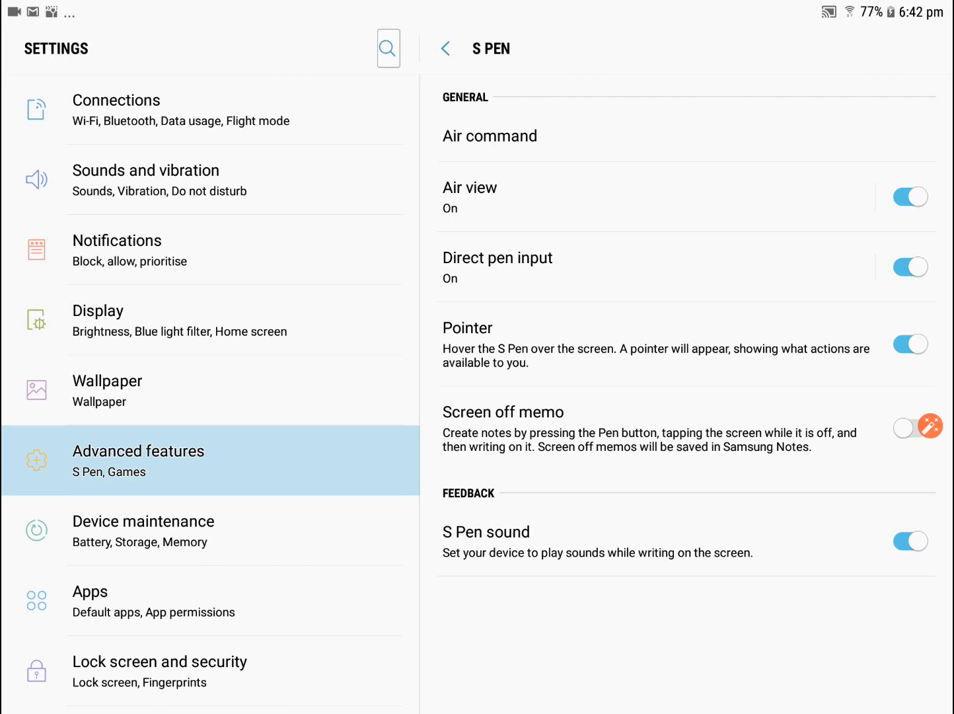
pyautogui.click(446, 49)
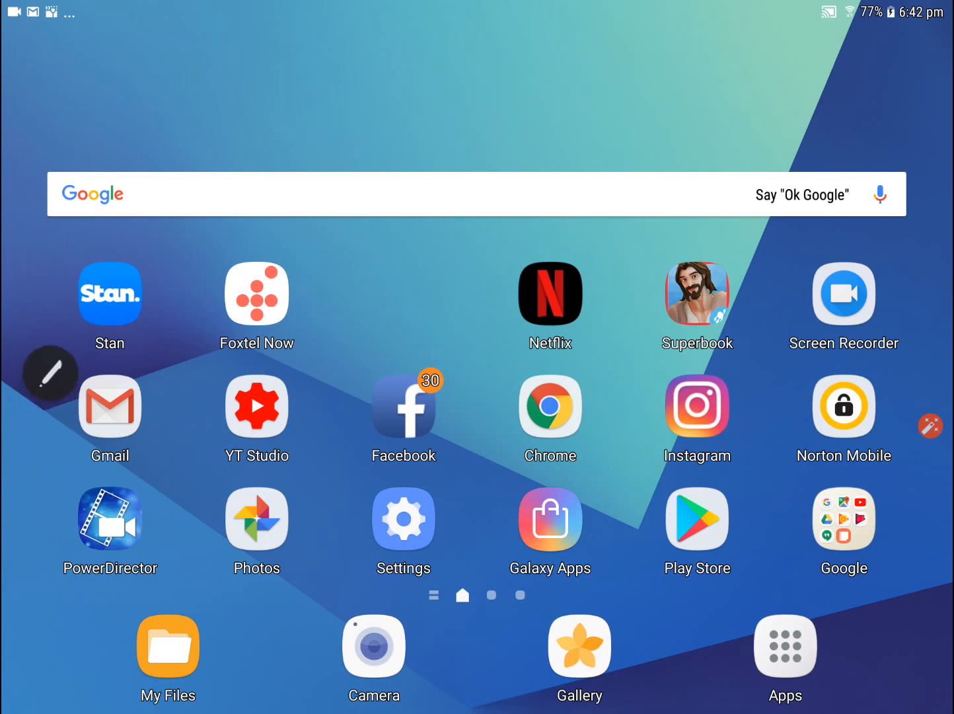
# Step: Drag the floating Air command icon to the right edge, tap it, then reposition it near the top
pyautogui.moveTo(50, 374); pyautogui.dragTo(142, 101)
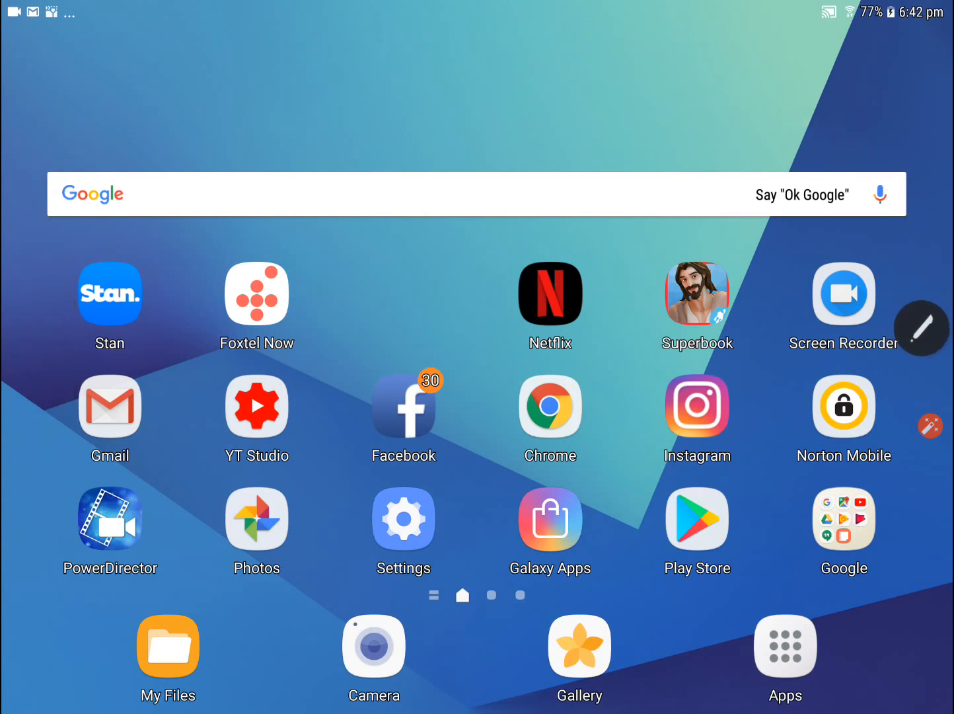
pyautogui.click(921, 328)
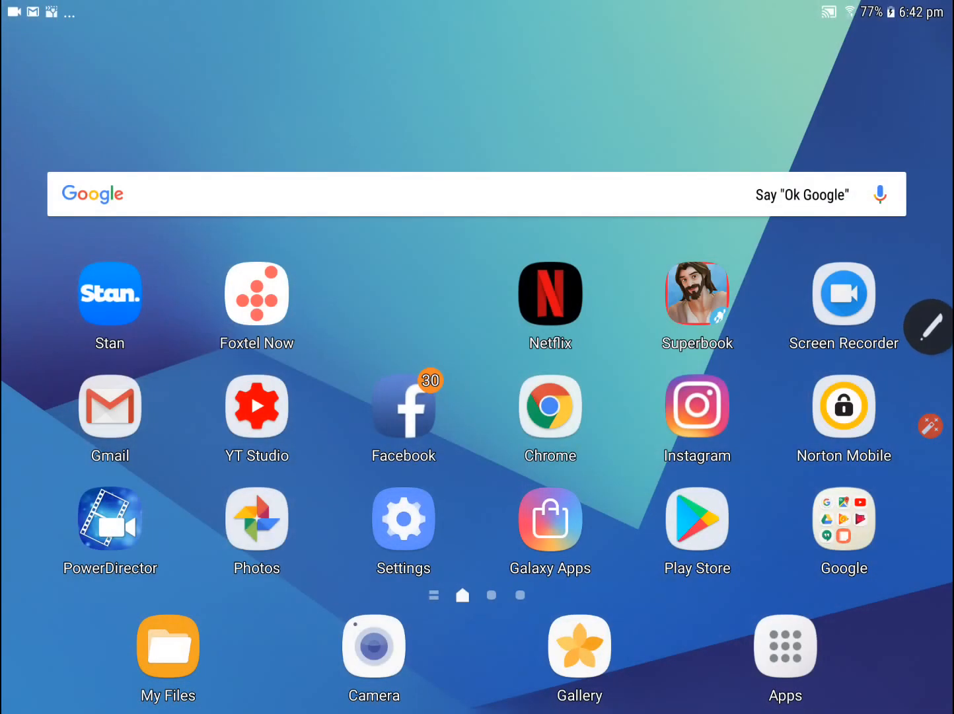
pyautogui.moveTo(928, 327); pyautogui.dragTo(573, 73)
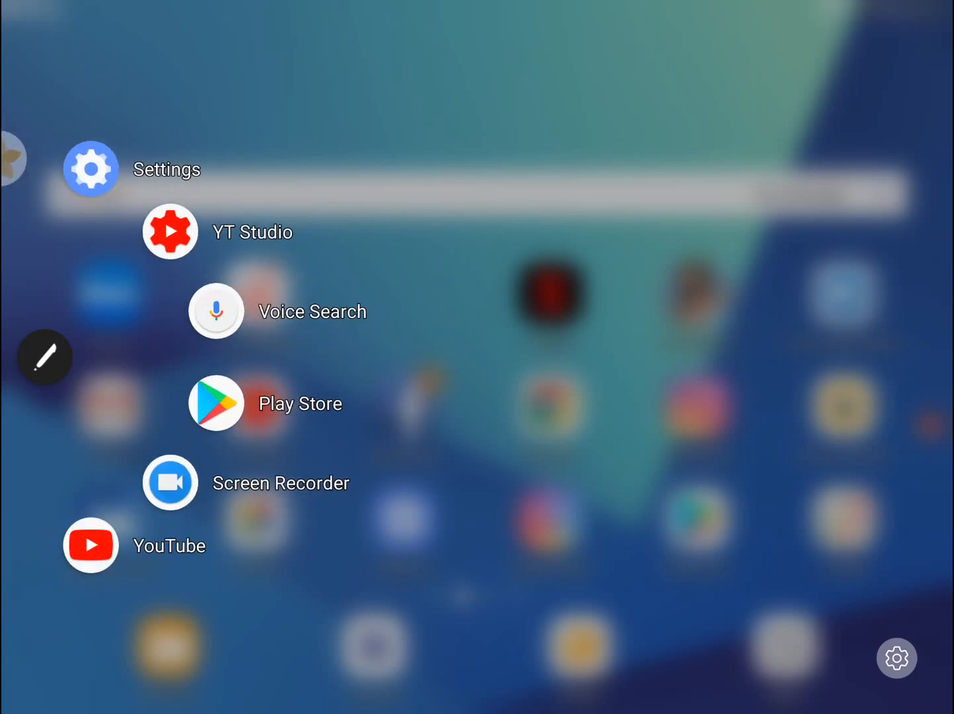
# Step: Tap the Air command panel's settings gear to reach the Shortcuts editor
pyautogui.click(91, 168)
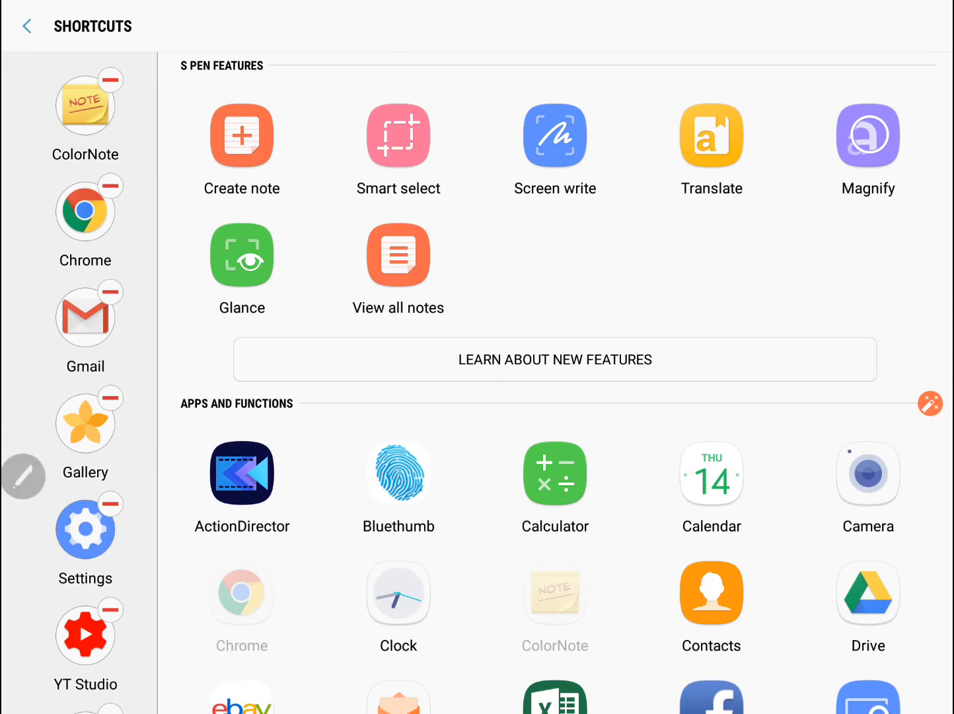
# Step: Go back to Air command, reopen Shortcuts and scroll through the current shortcut list
pyautogui.scroll(-3)
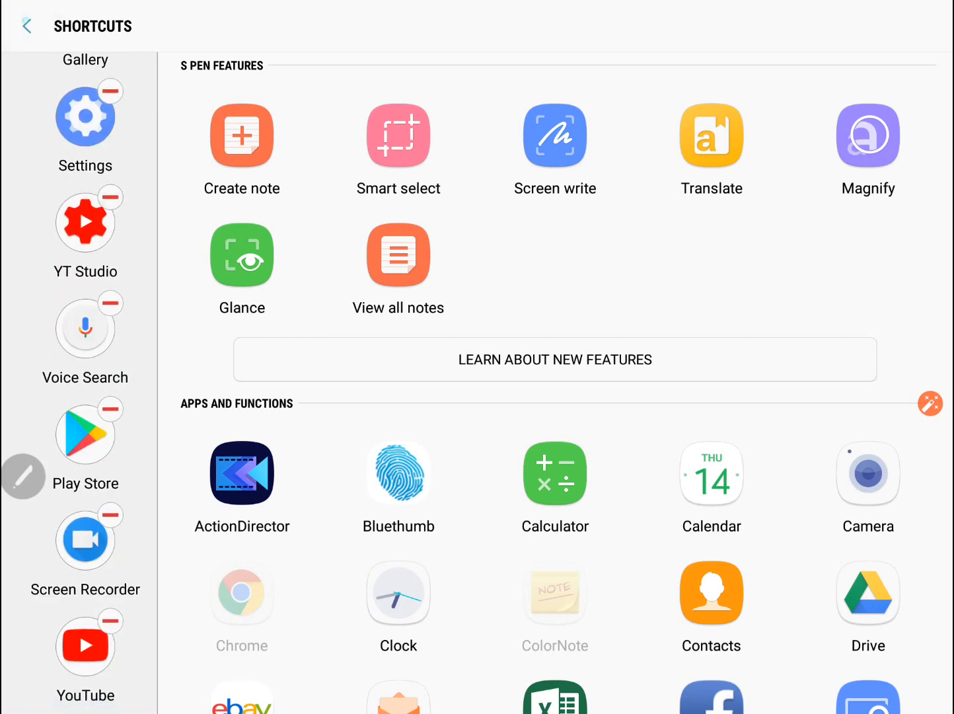
pyautogui.click(27, 25)
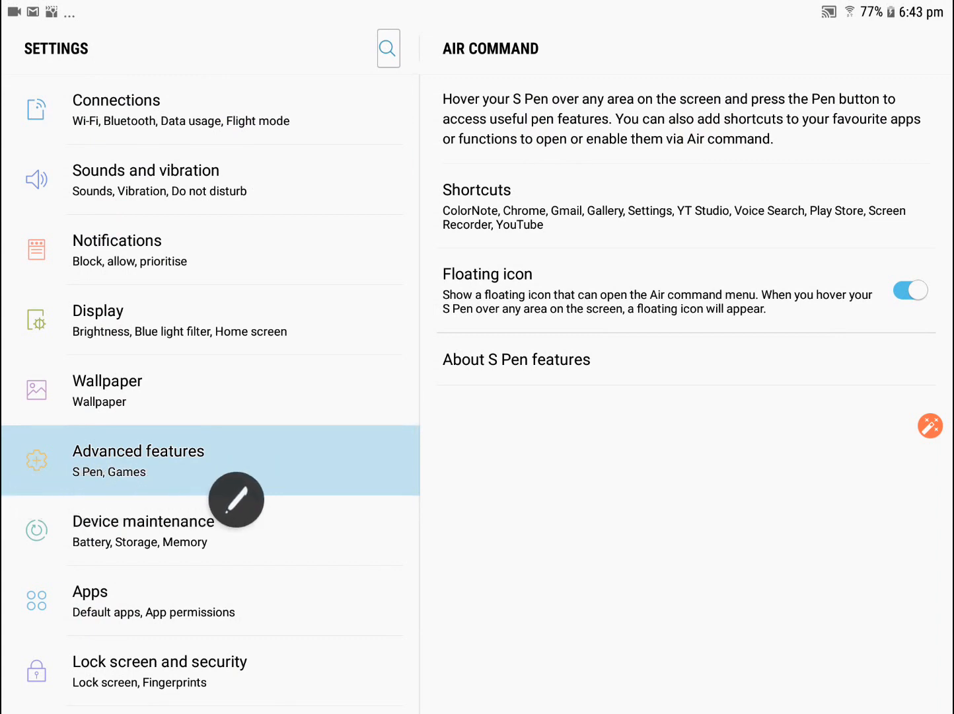
pyautogui.moveTo(931, 503)
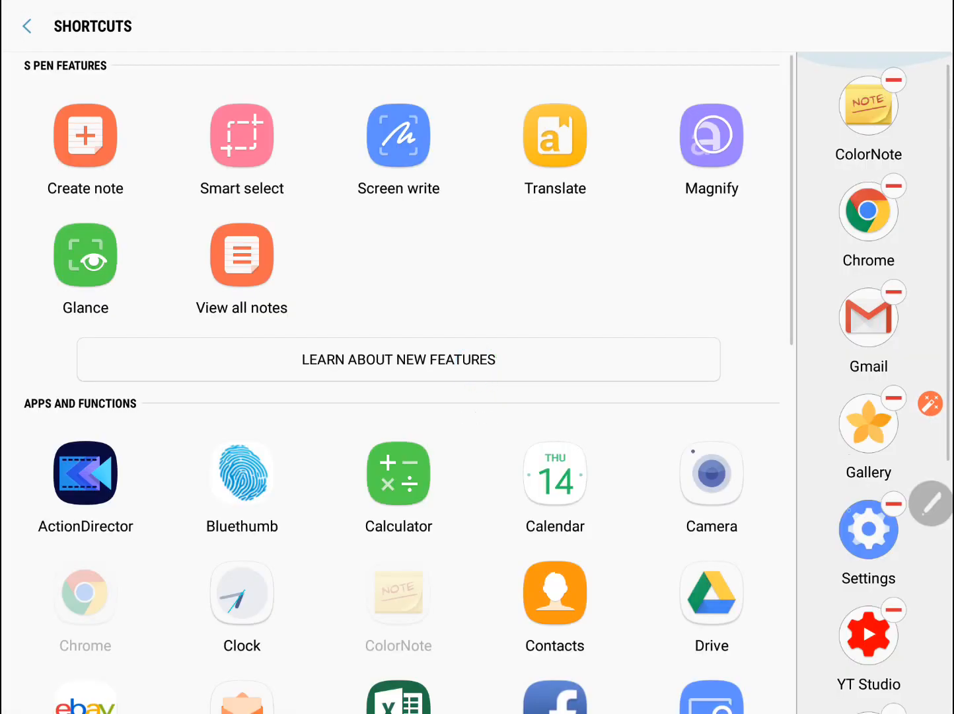
pyautogui.scroll(-3)
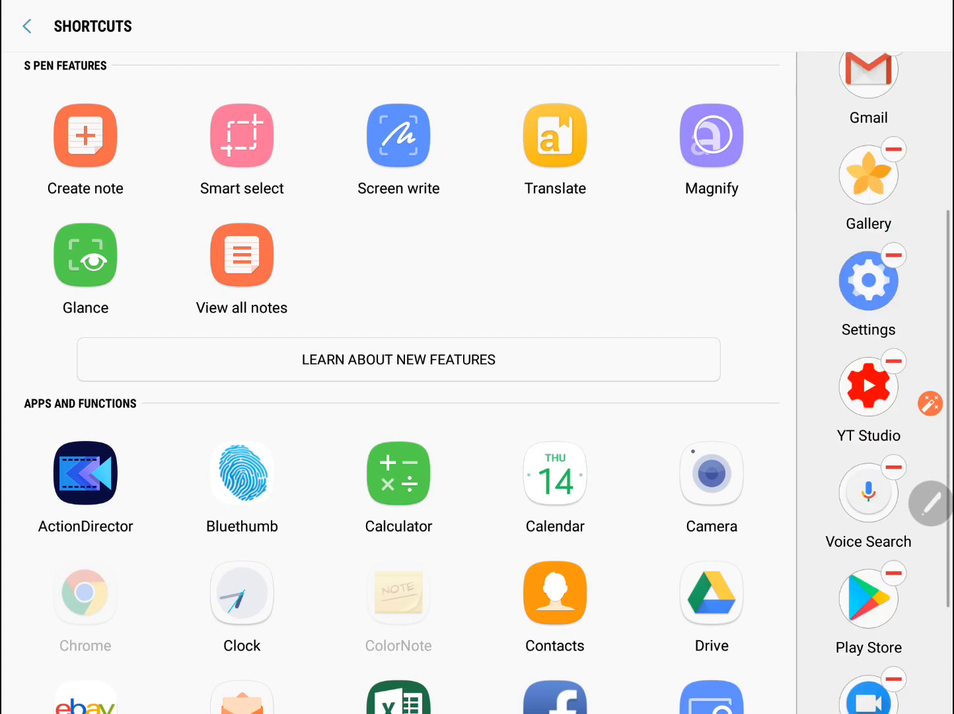
pyautogui.scroll(-3)
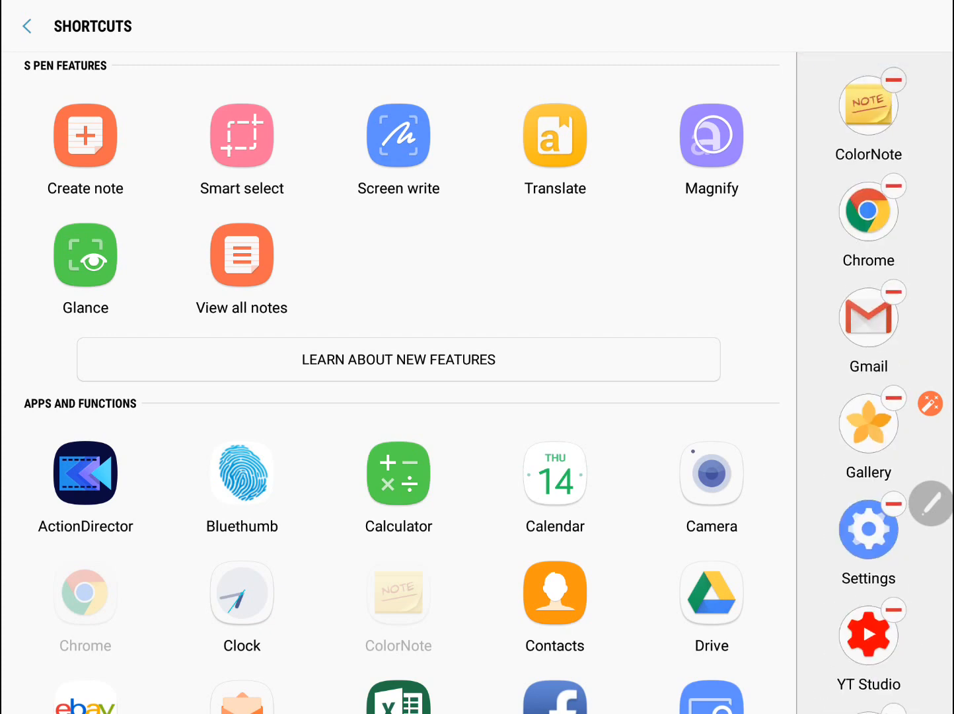
pyautogui.scroll(-3)
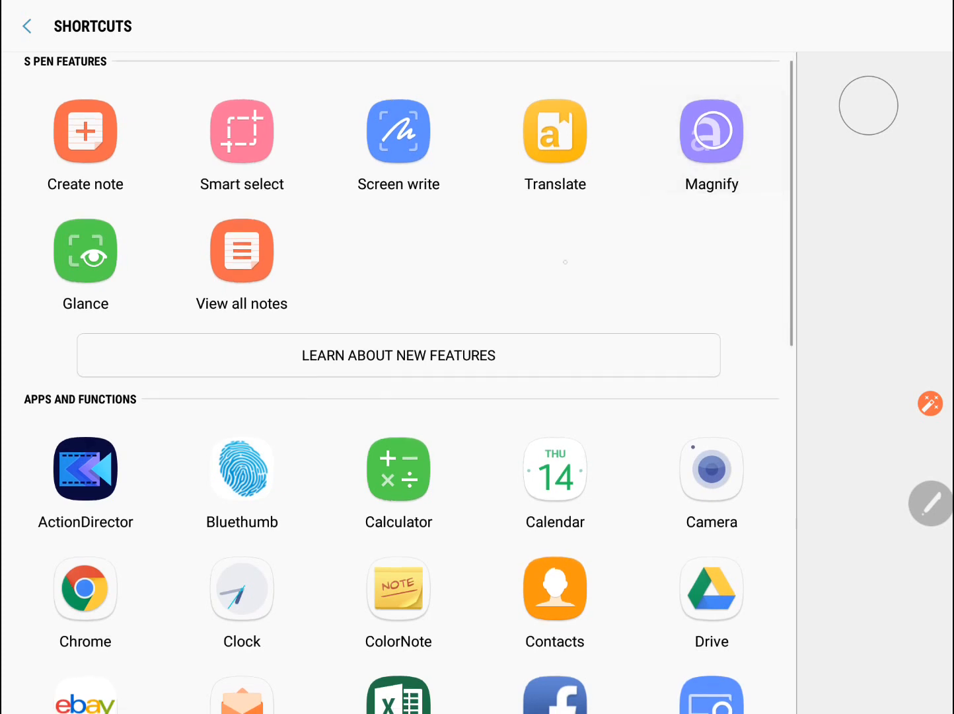
# Step: Drag Create note into the shortcuts, then add Calculator and ColorNote
pyautogui.moveTo(85, 130); pyautogui.dragTo(868, 103)
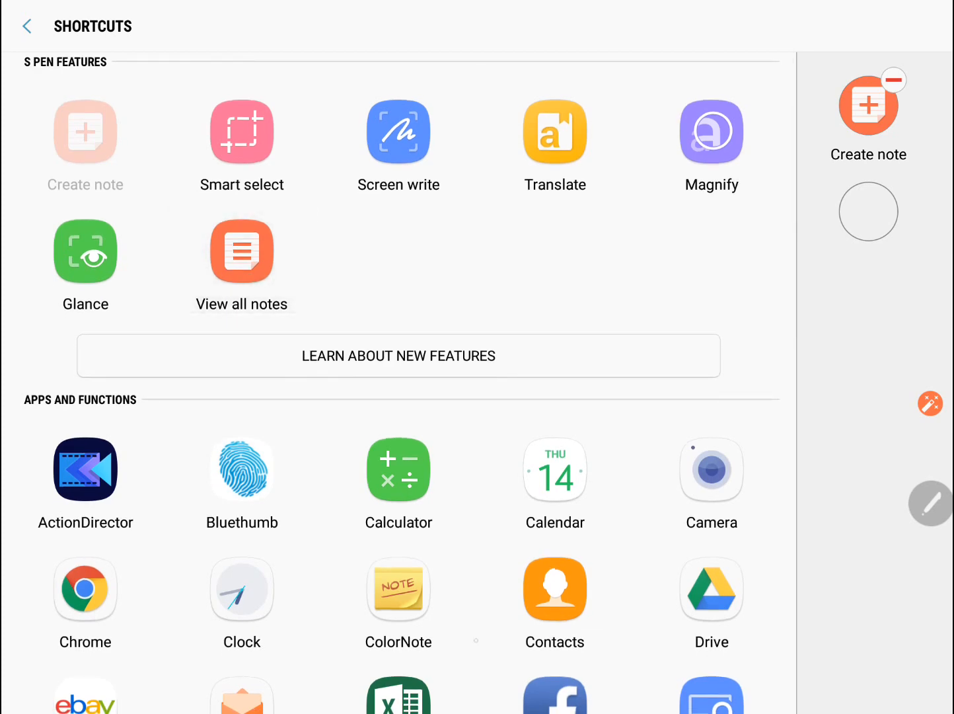
pyautogui.scroll(-3)
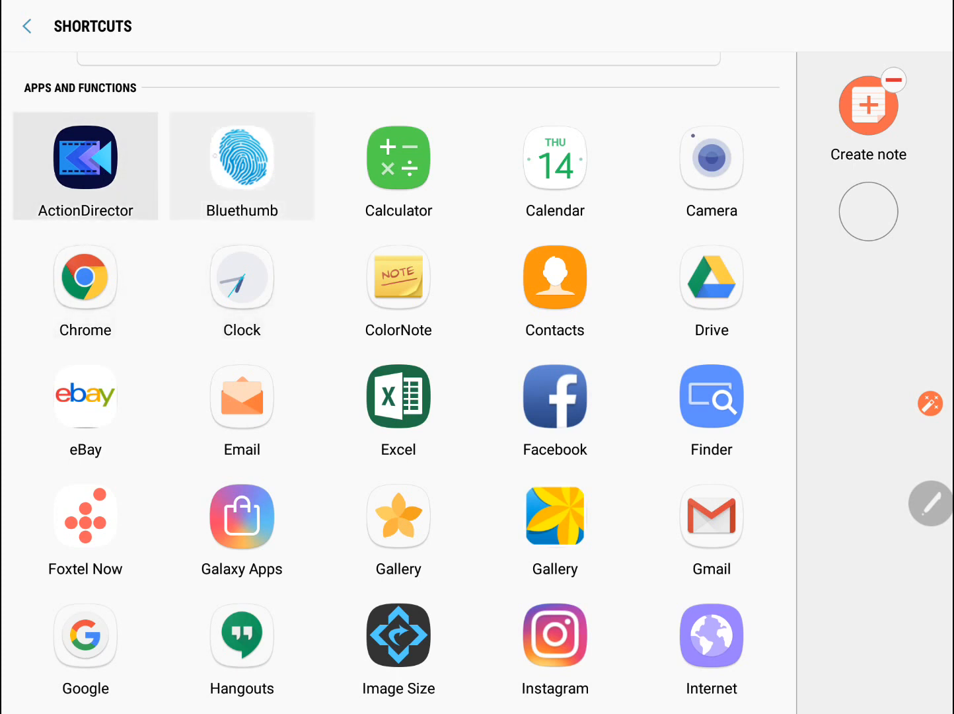
pyautogui.click(398, 395)
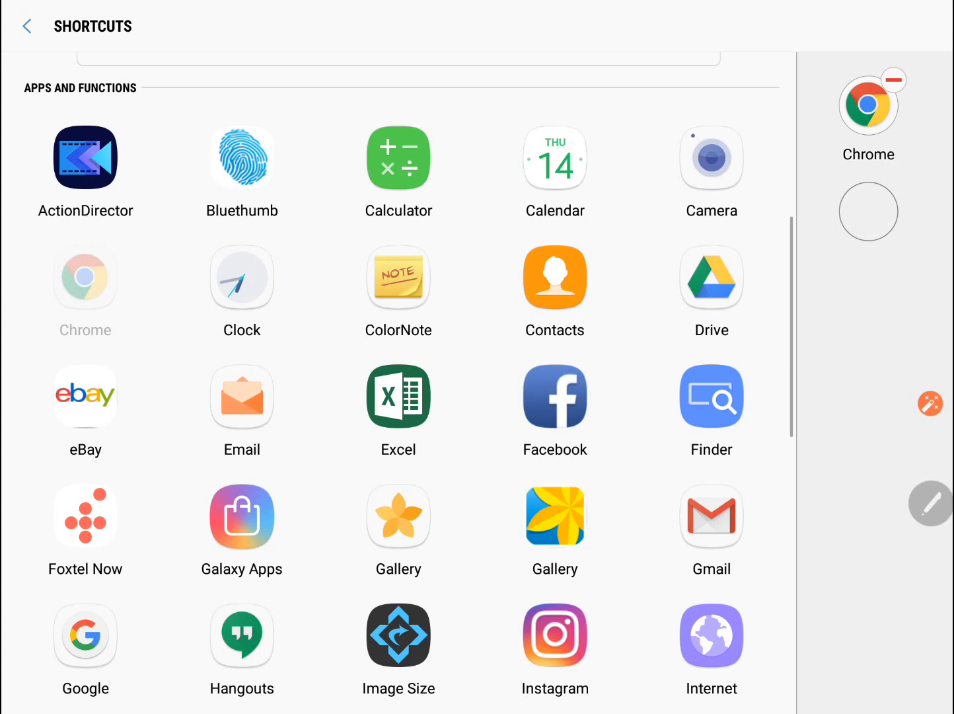
pyautogui.click(398, 165)
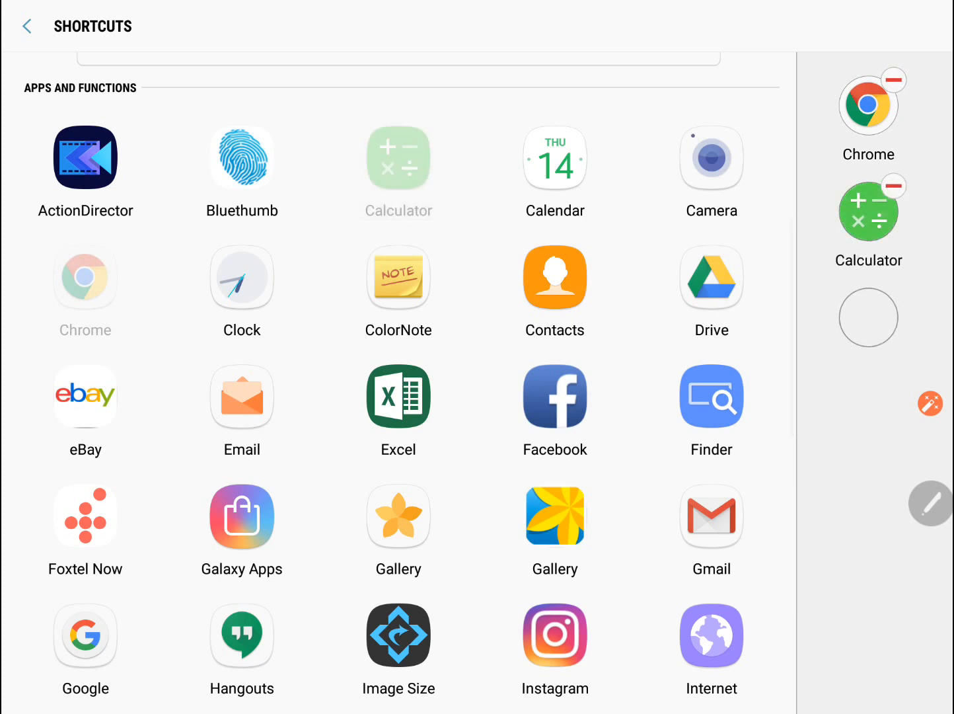
pyautogui.click(399, 276)
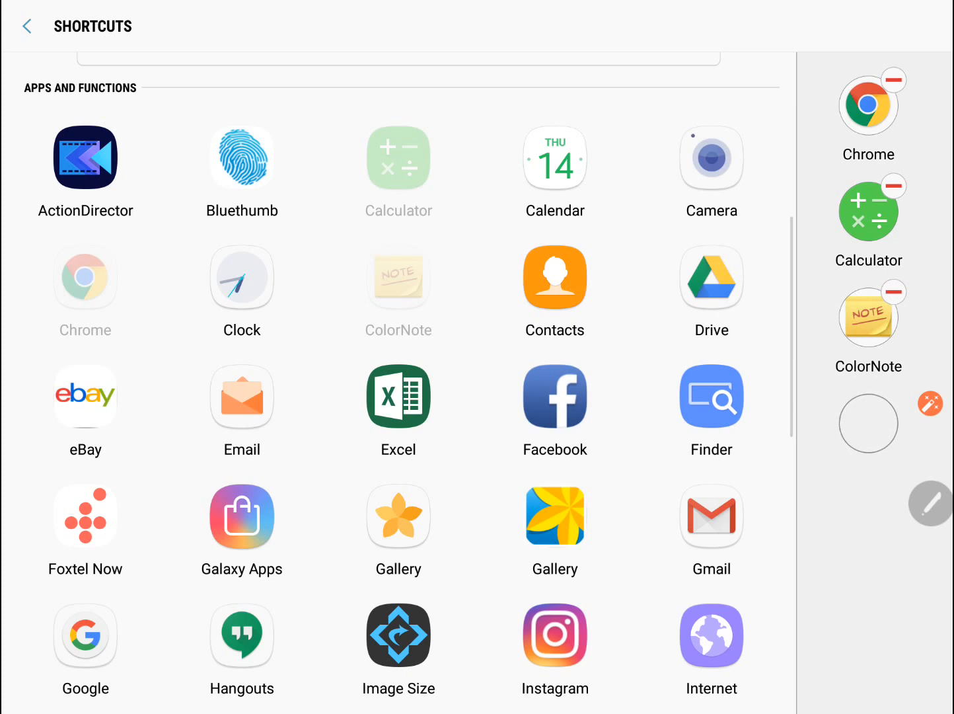
# Step: Scroll further down the app list and add more apps, including YT Studio, to the shortcuts
pyautogui.scroll(-3)
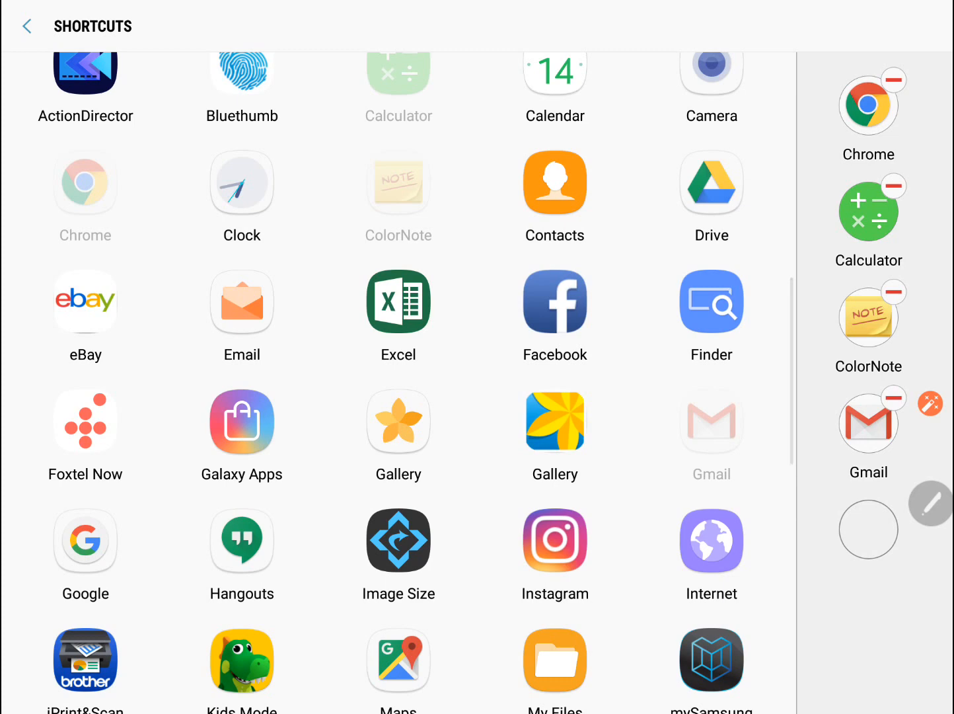
pyautogui.scroll(-3)
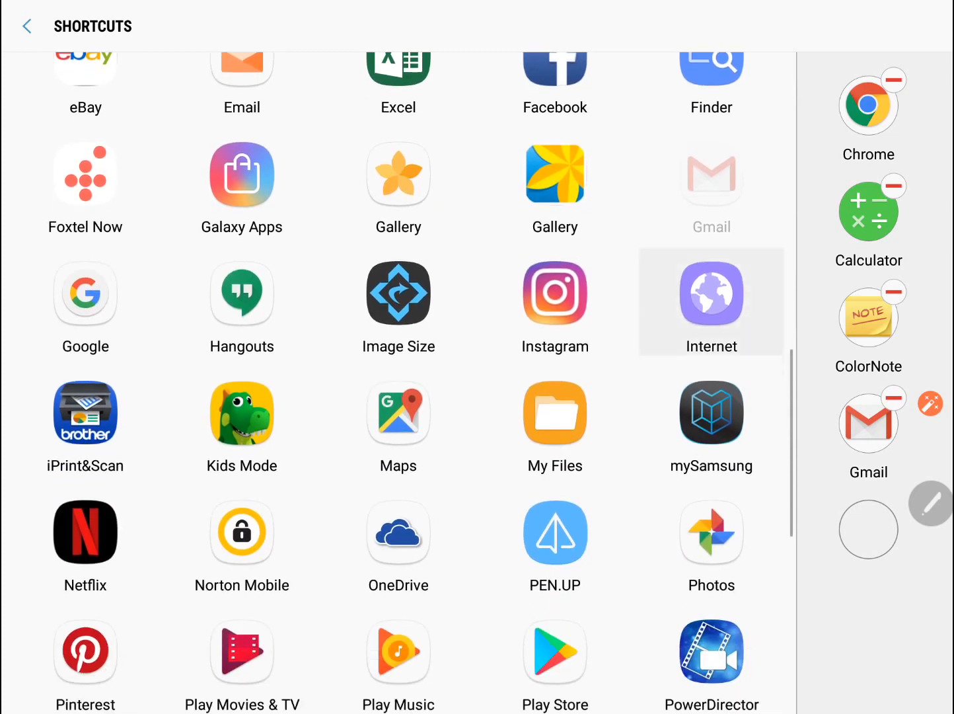
pyautogui.scroll(-3)
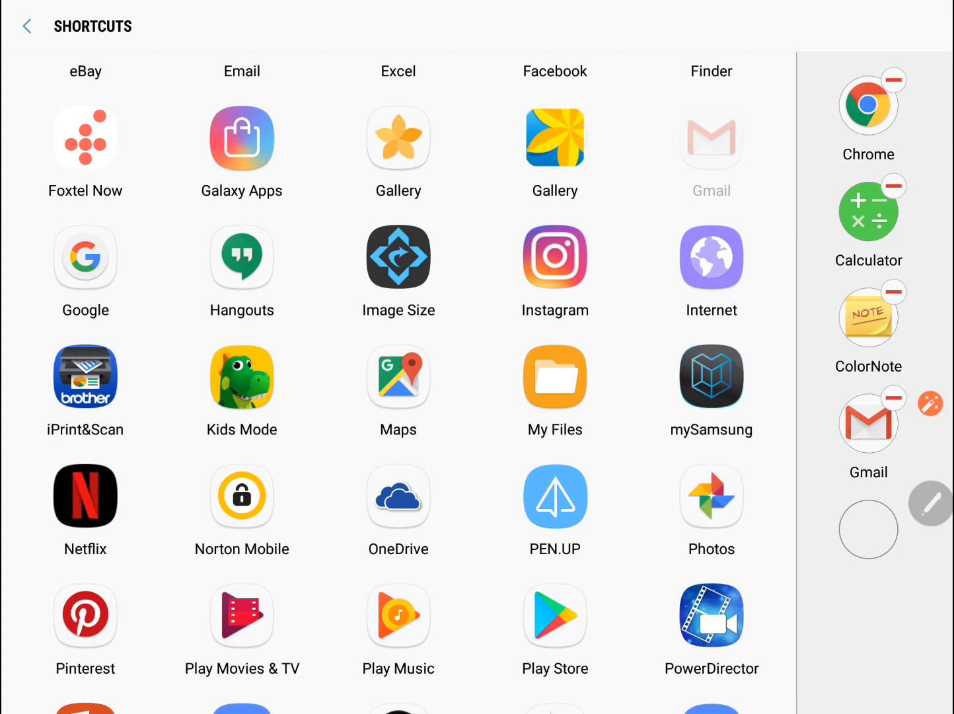
pyautogui.click(711, 496)
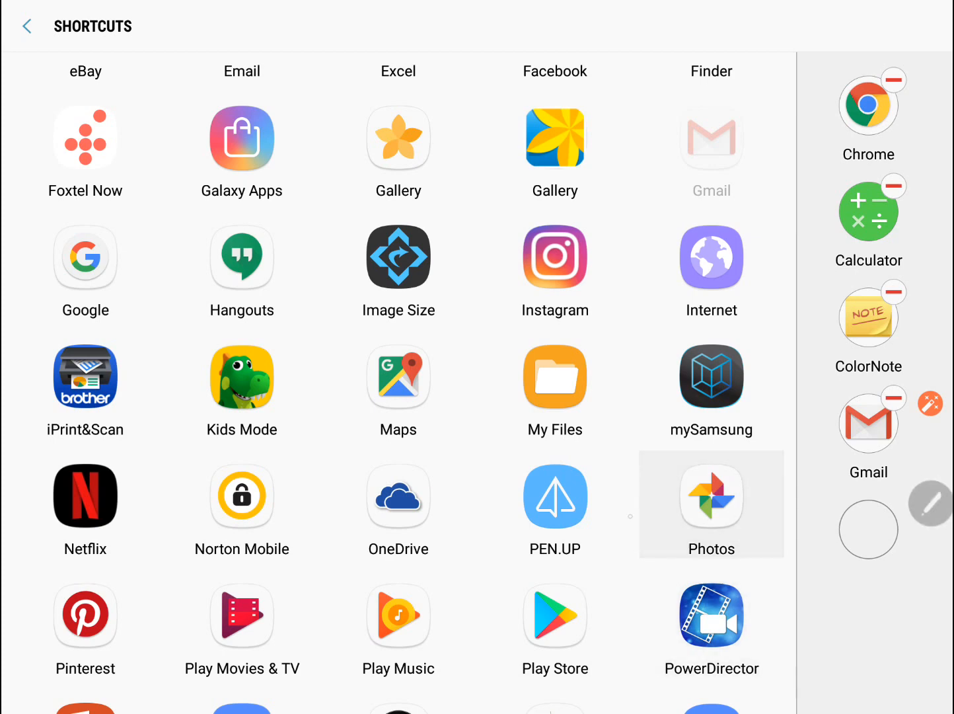
pyautogui.scroll(-3)
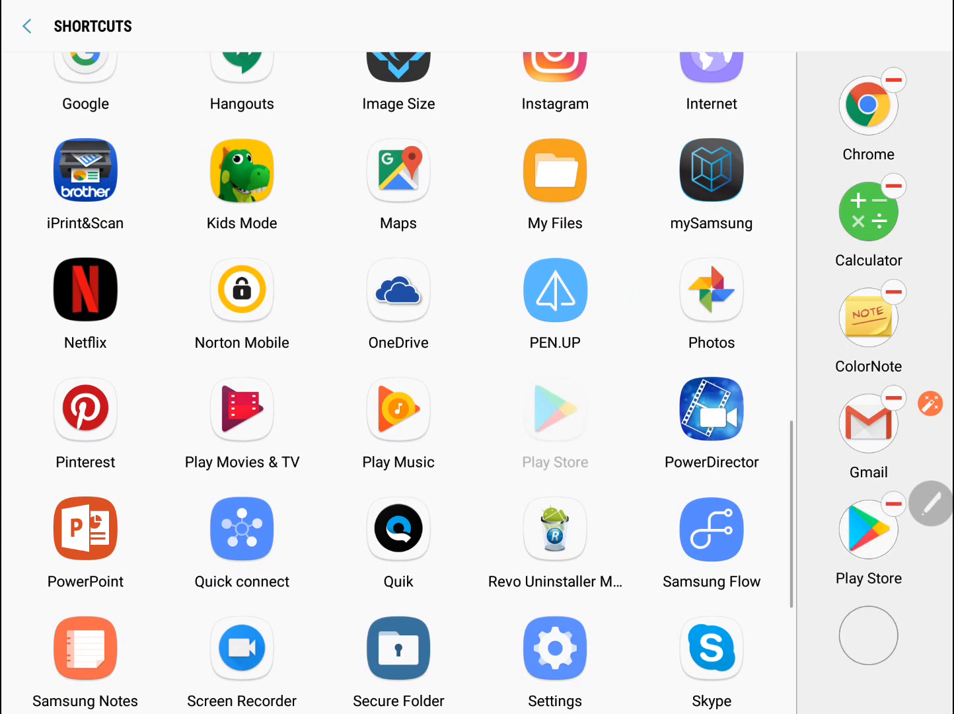
pyautogui.scroll(-3)
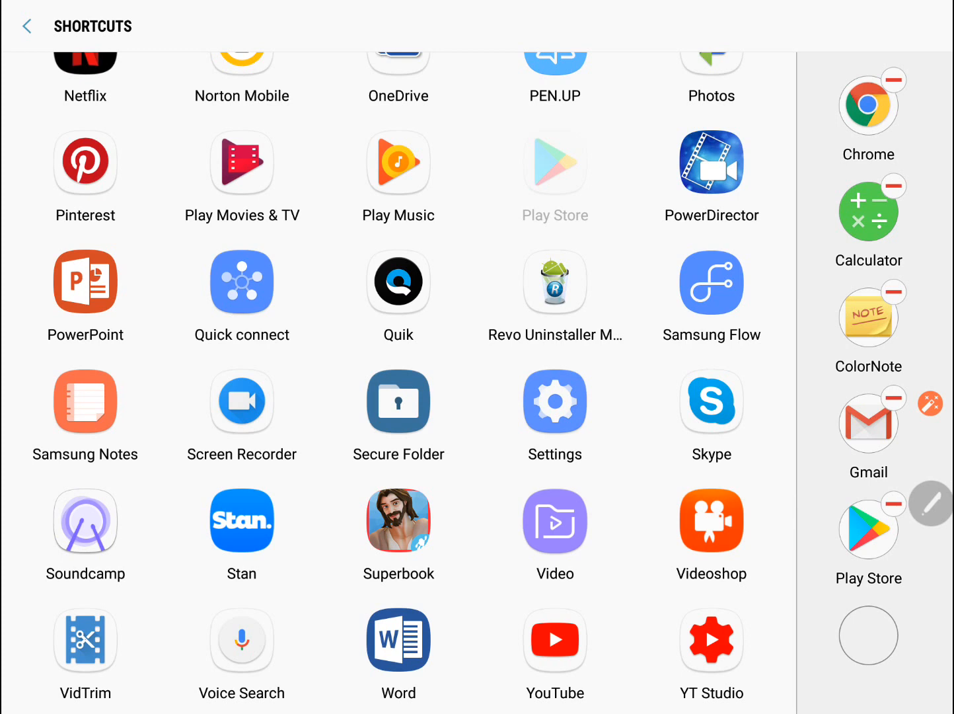
pyautogui.click(555, 400)
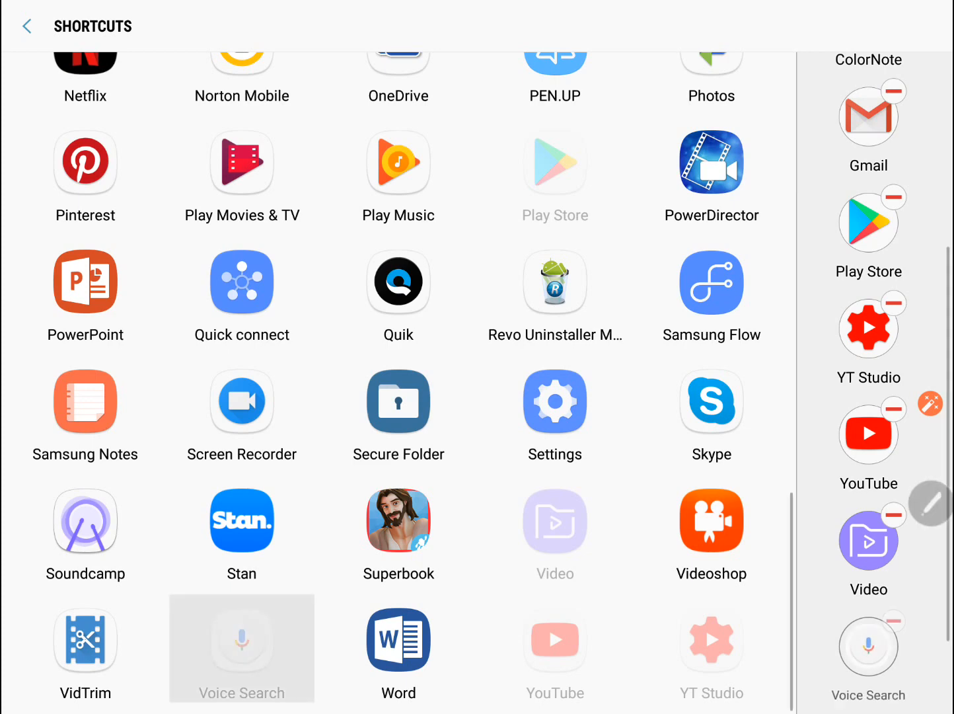
pyautogui.scroll(3)
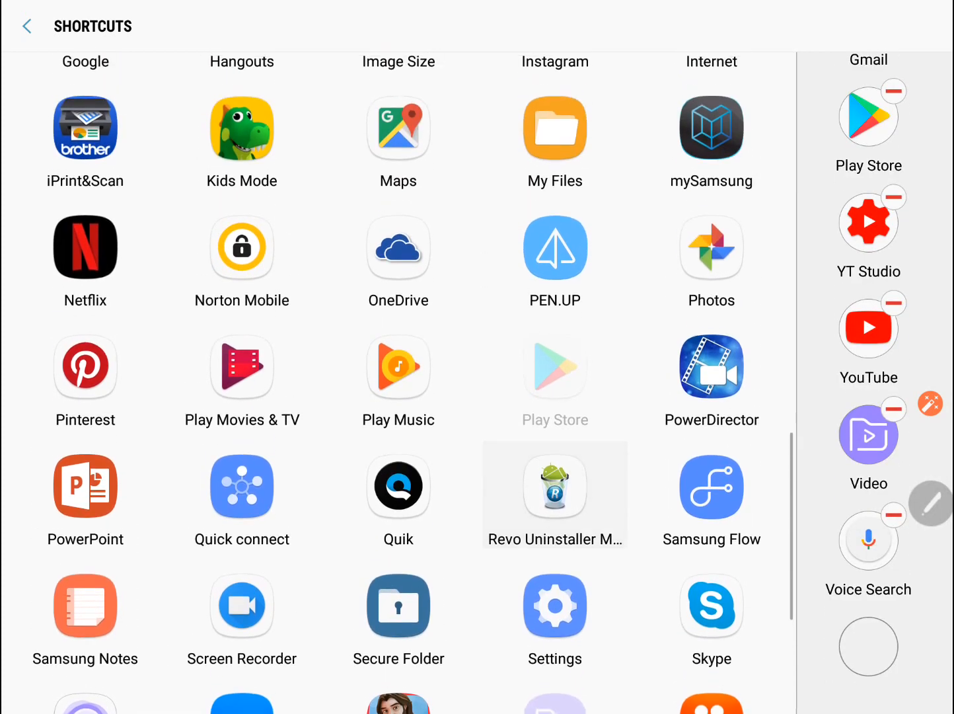
pyautogui.scroll(-3)
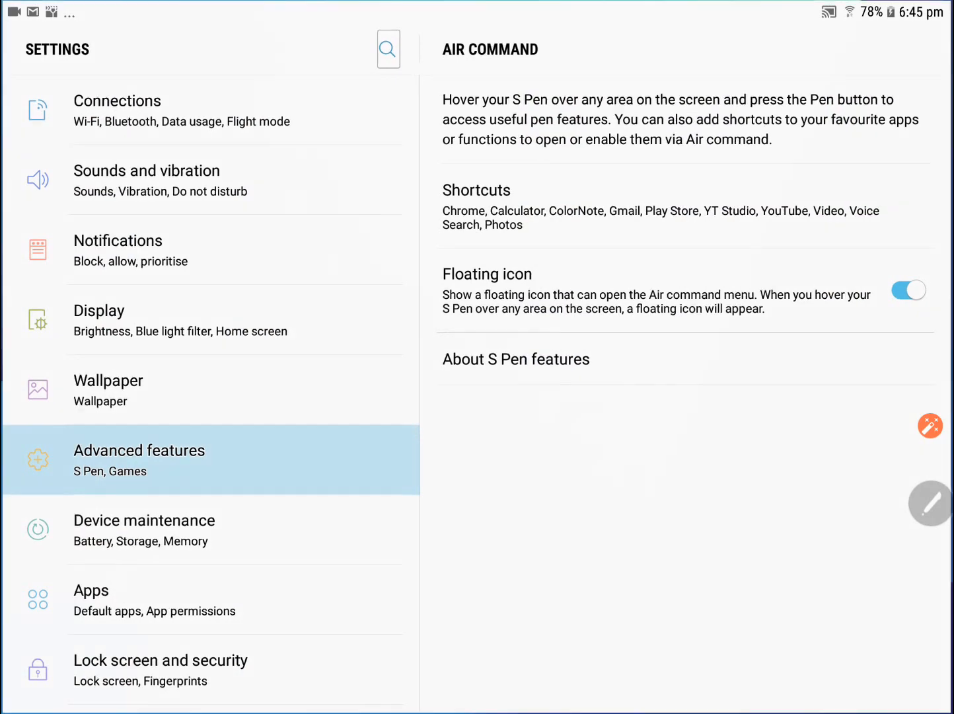
# Step: Leave Settings for the home screen
pyautogui.press('Home')
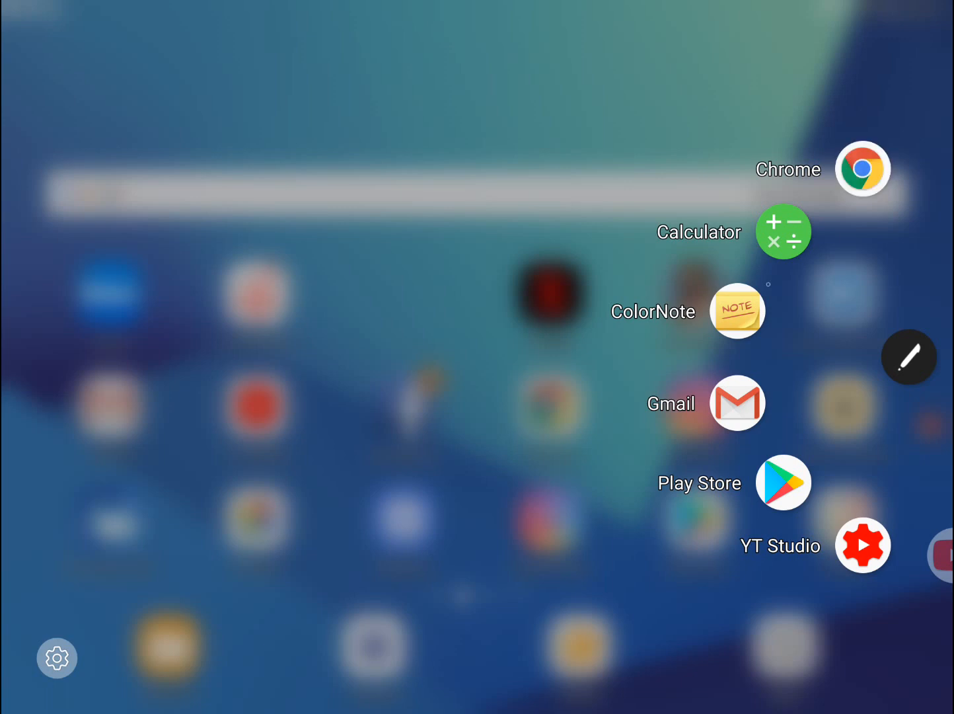
# Step: Launch ColorNote from its Air command shortcut
pyautogui.click(862, 168)
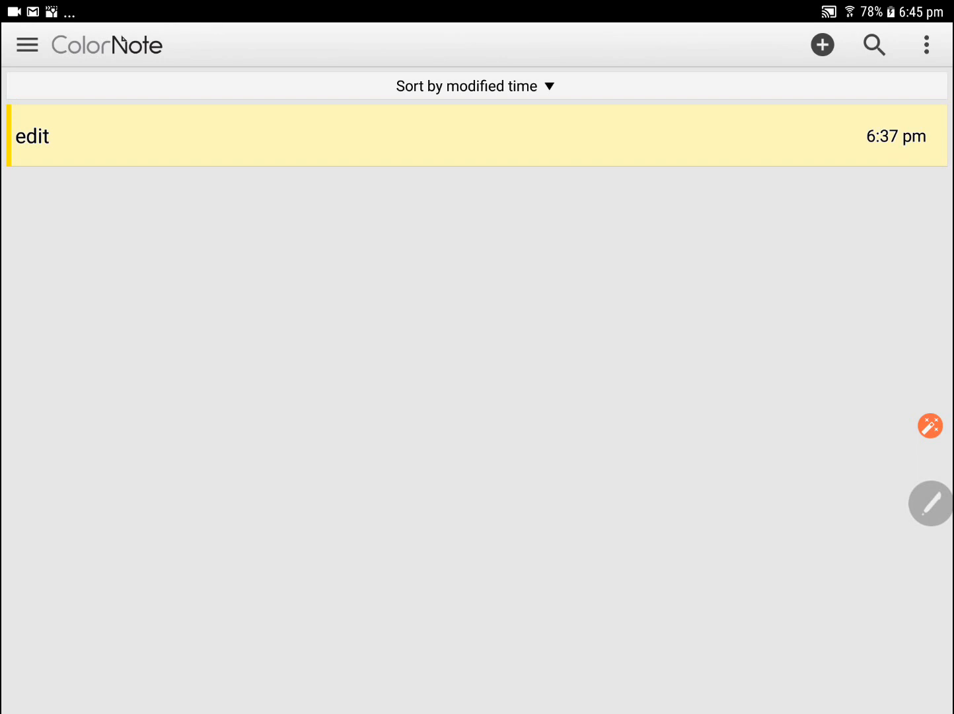
# Step: Start a new ColorNote text note reading 'tab', then bring up Air command over it
pyautogui.click(27, 44)
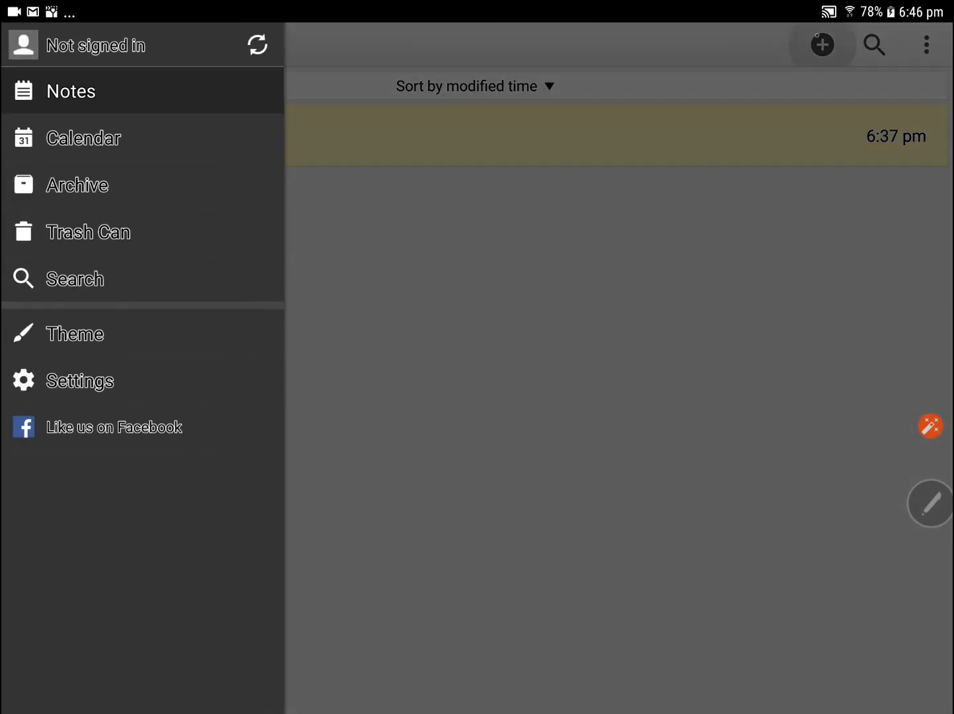
pyautogui.click(822, 44)
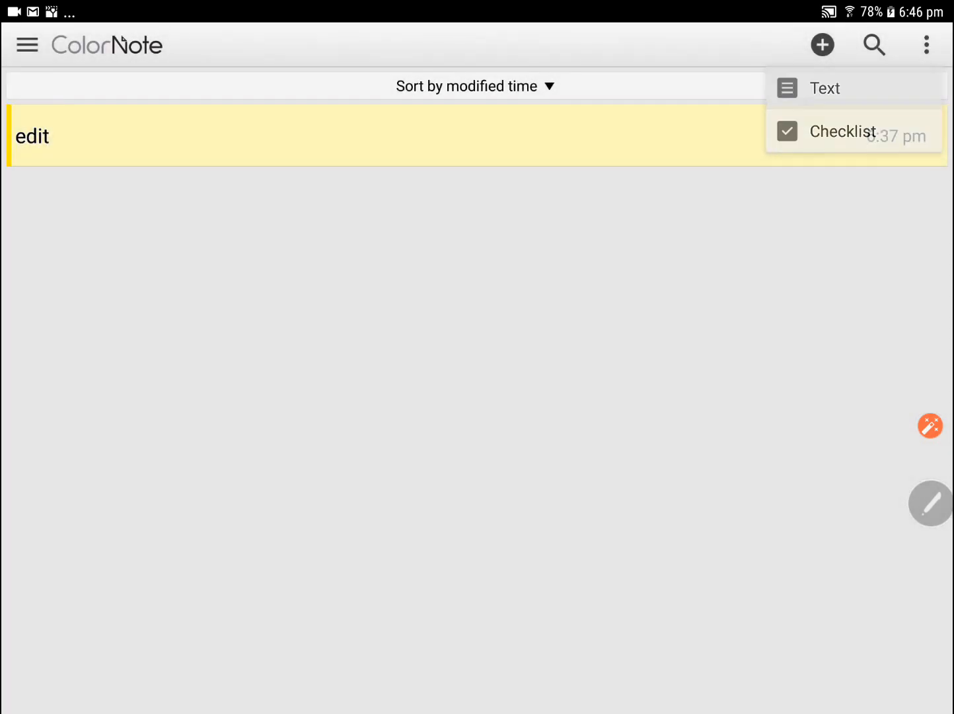
pyautogui.click(826, 88)
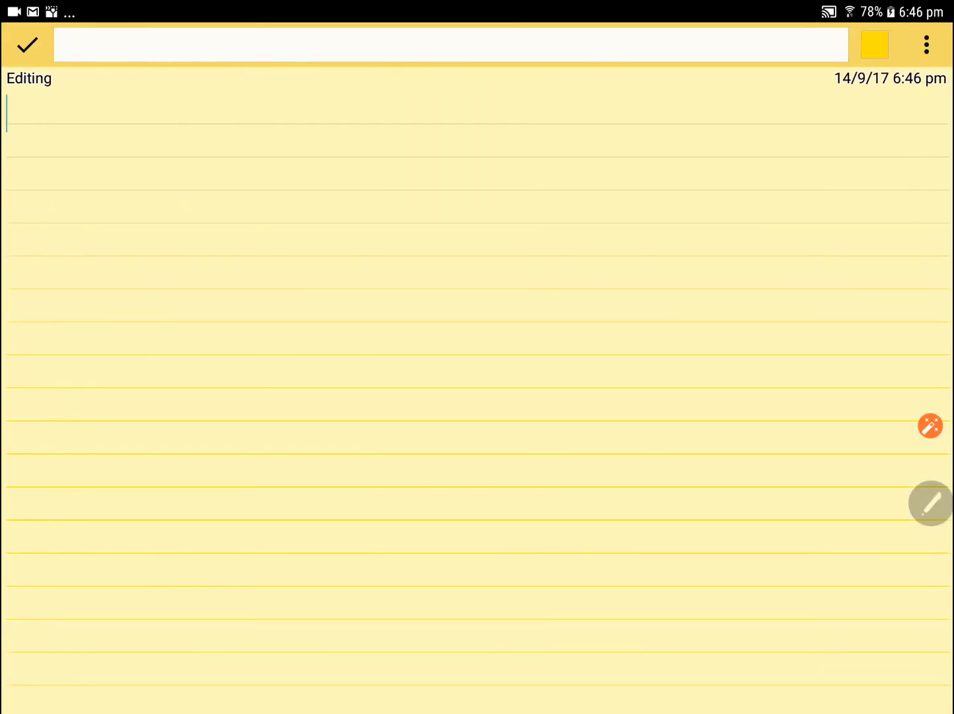
pyautogui.write('t')
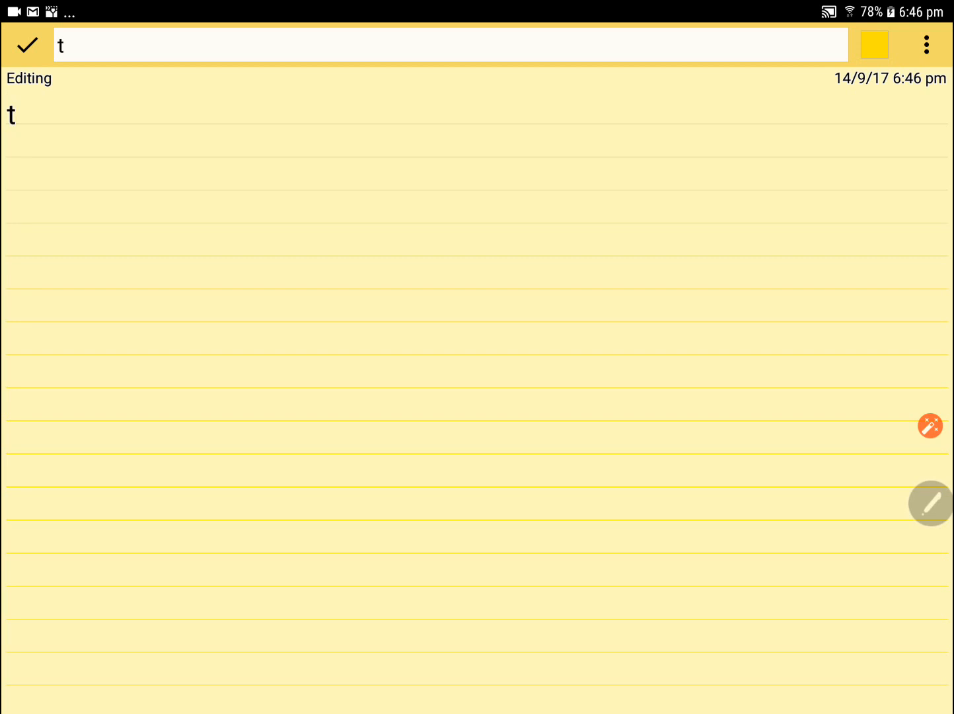
pyautogui.write('ab')
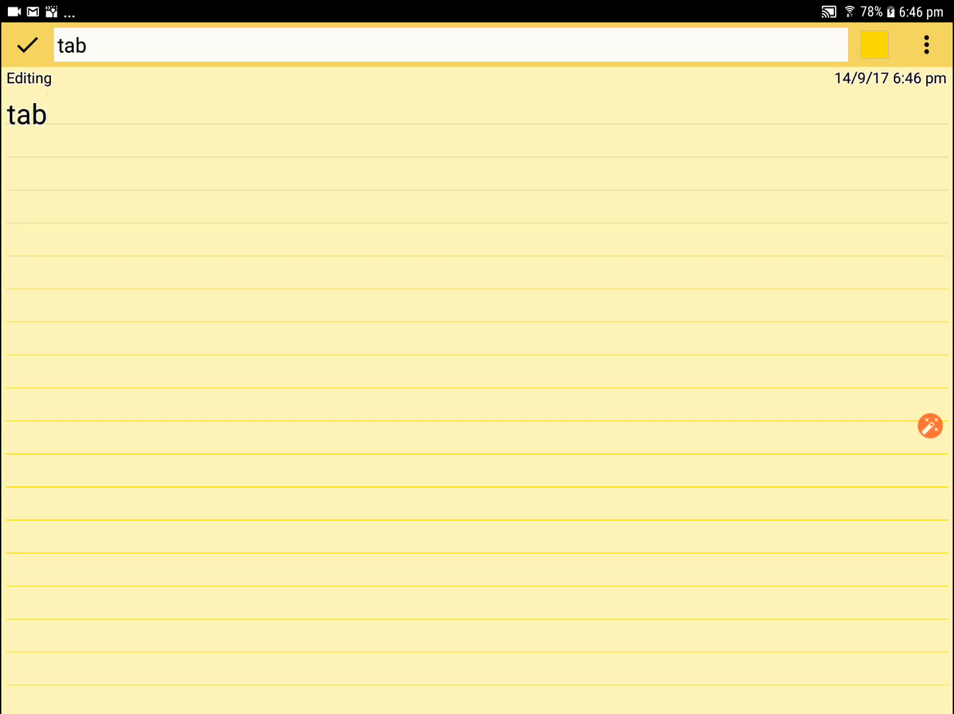
pyautogui.click(28, 44)
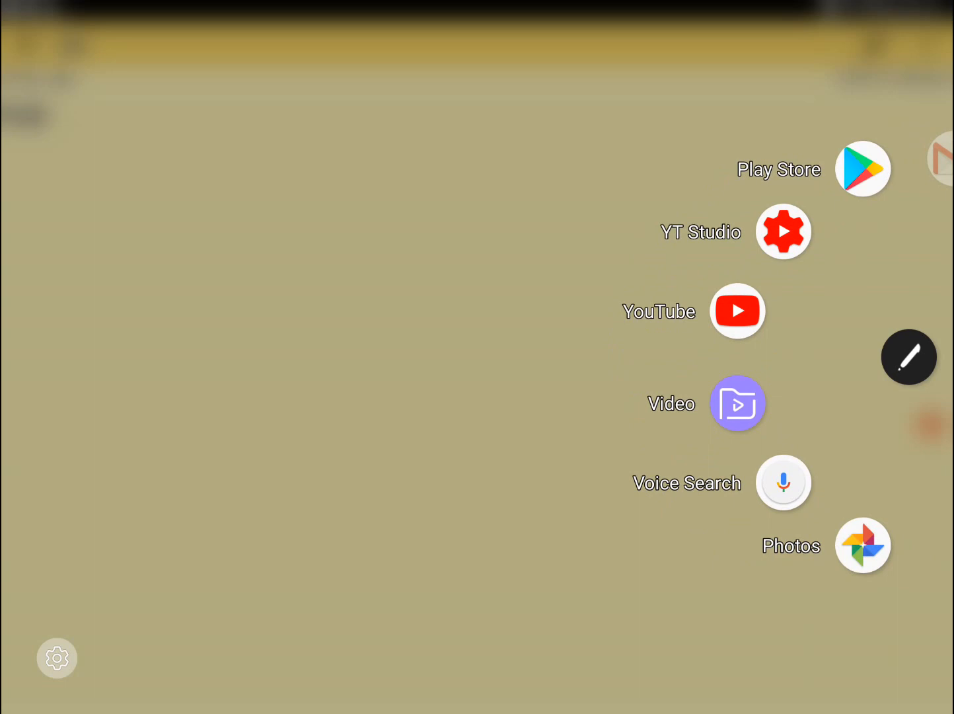
# Step: Start a Google Voice Search that fails to reach Google, then dismiss it
pyautogui.click(783, 482)
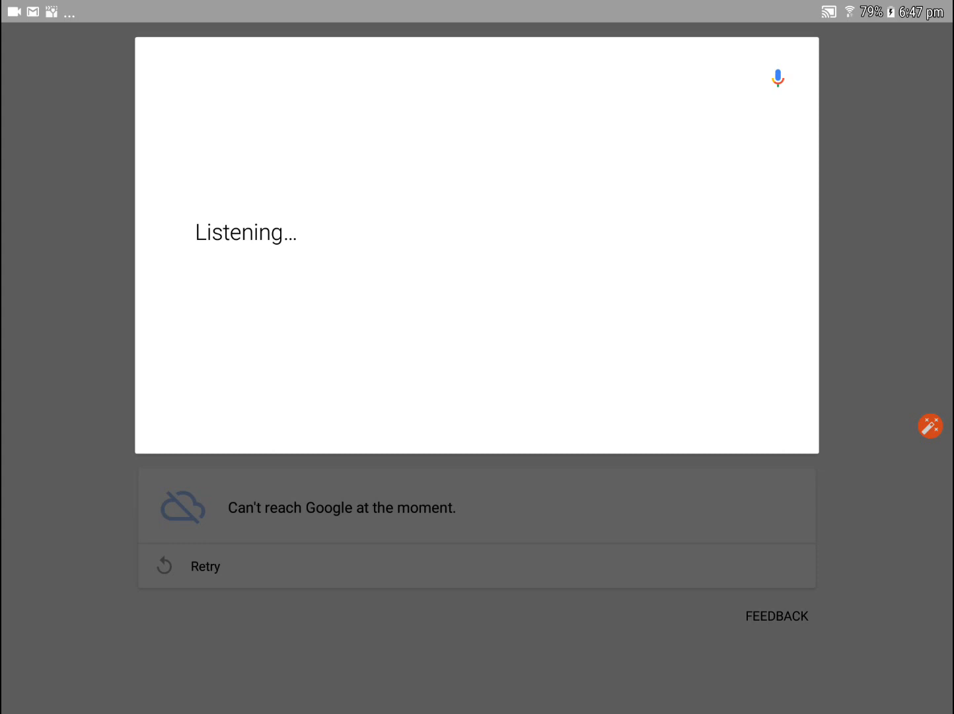
pyautogui.click(204, 566)
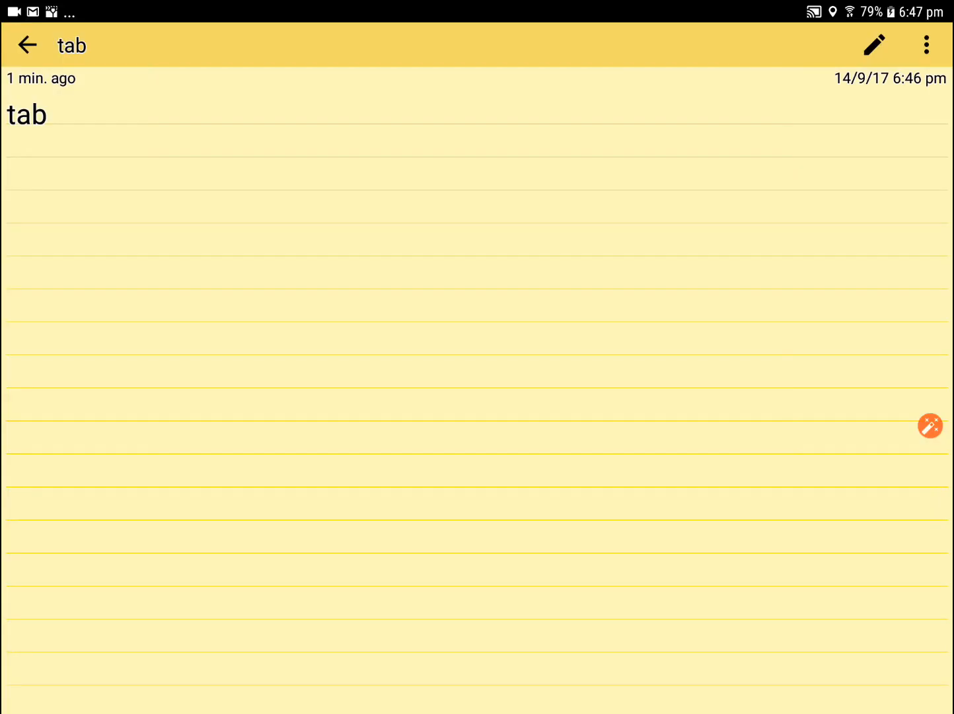
# Step: Open Chrome to a new Google tab, then go back to the home screen
pyautogui.click(27, 45)
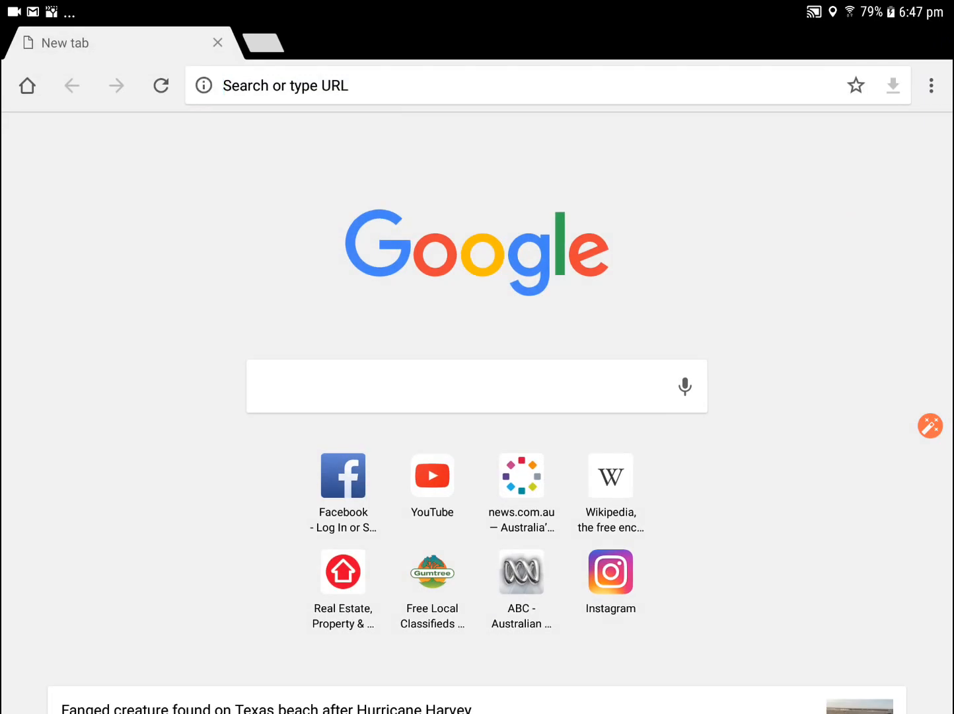
pyautogui.press('Home')
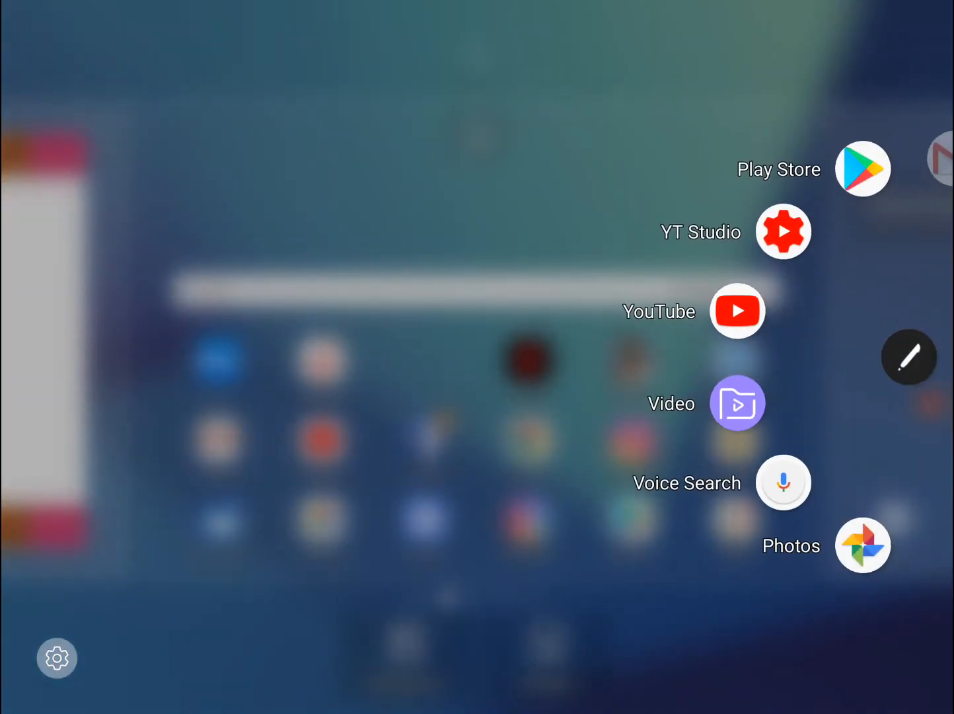
pyautogui.moveTo(57, 657)
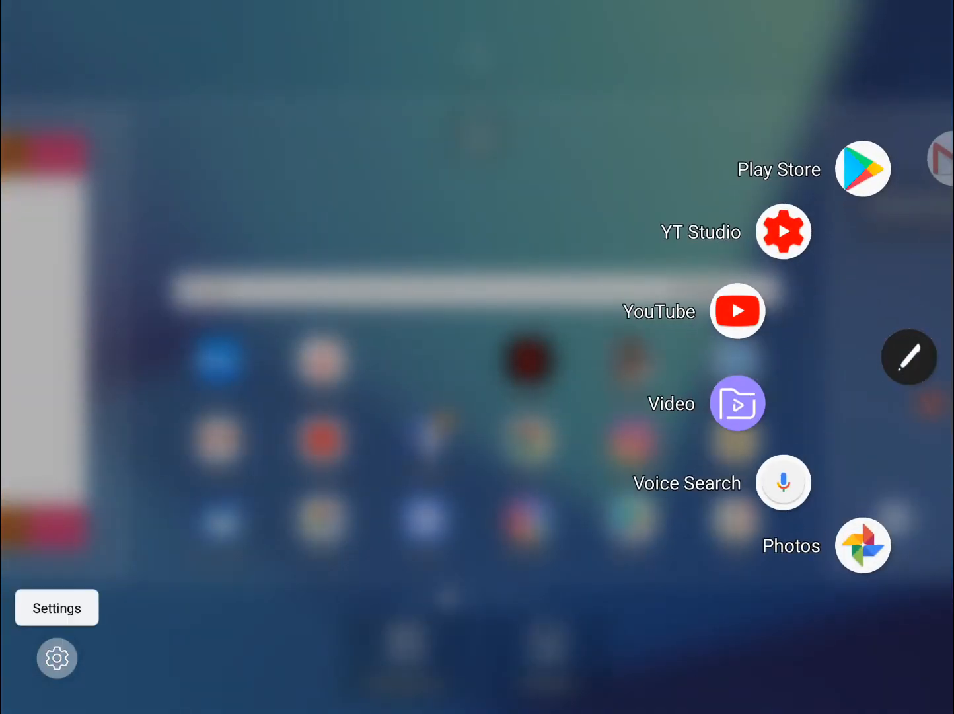